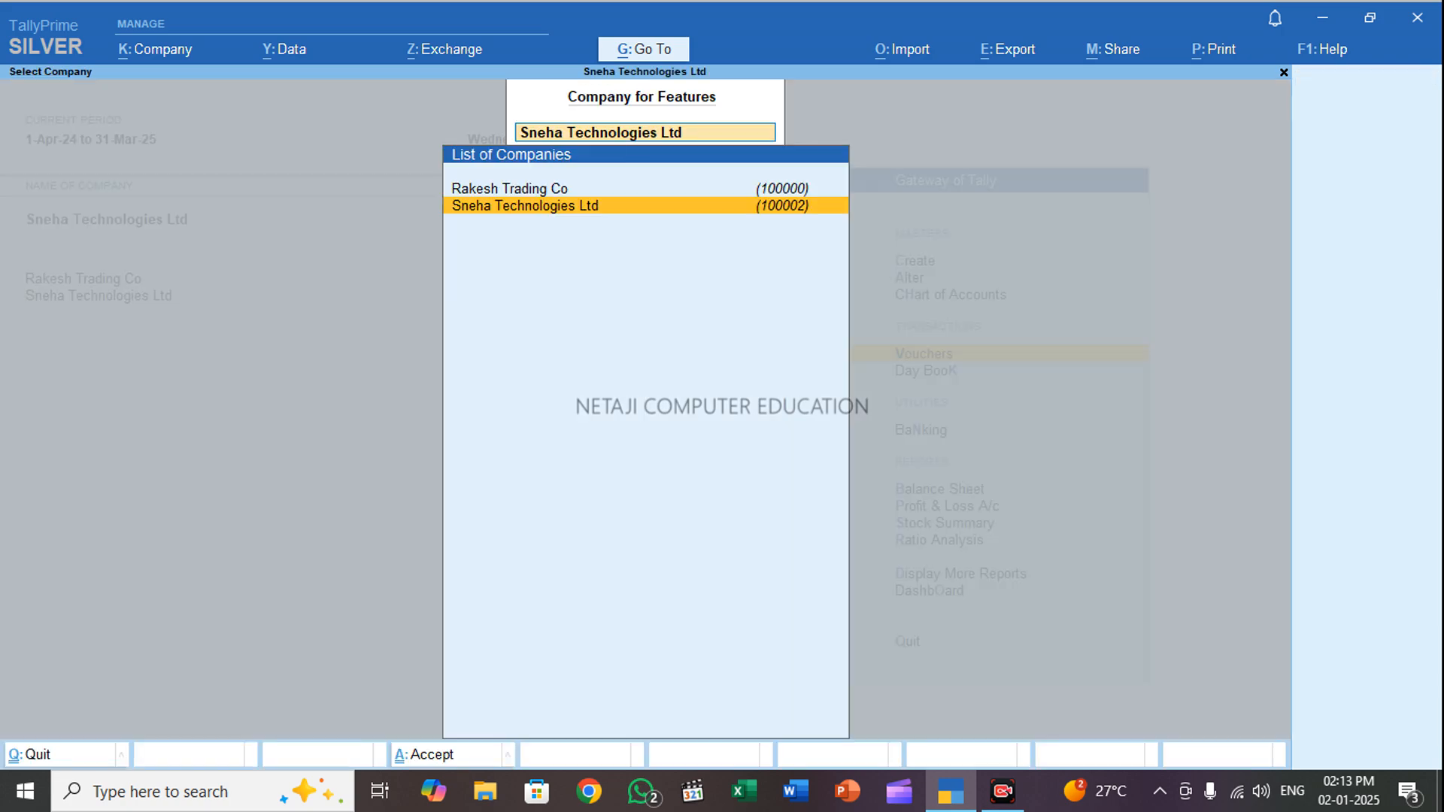
- Select Sneha Technologies Ltd from the Company for Features list
{"action": "left_click", "coordinate": [525, 205]}
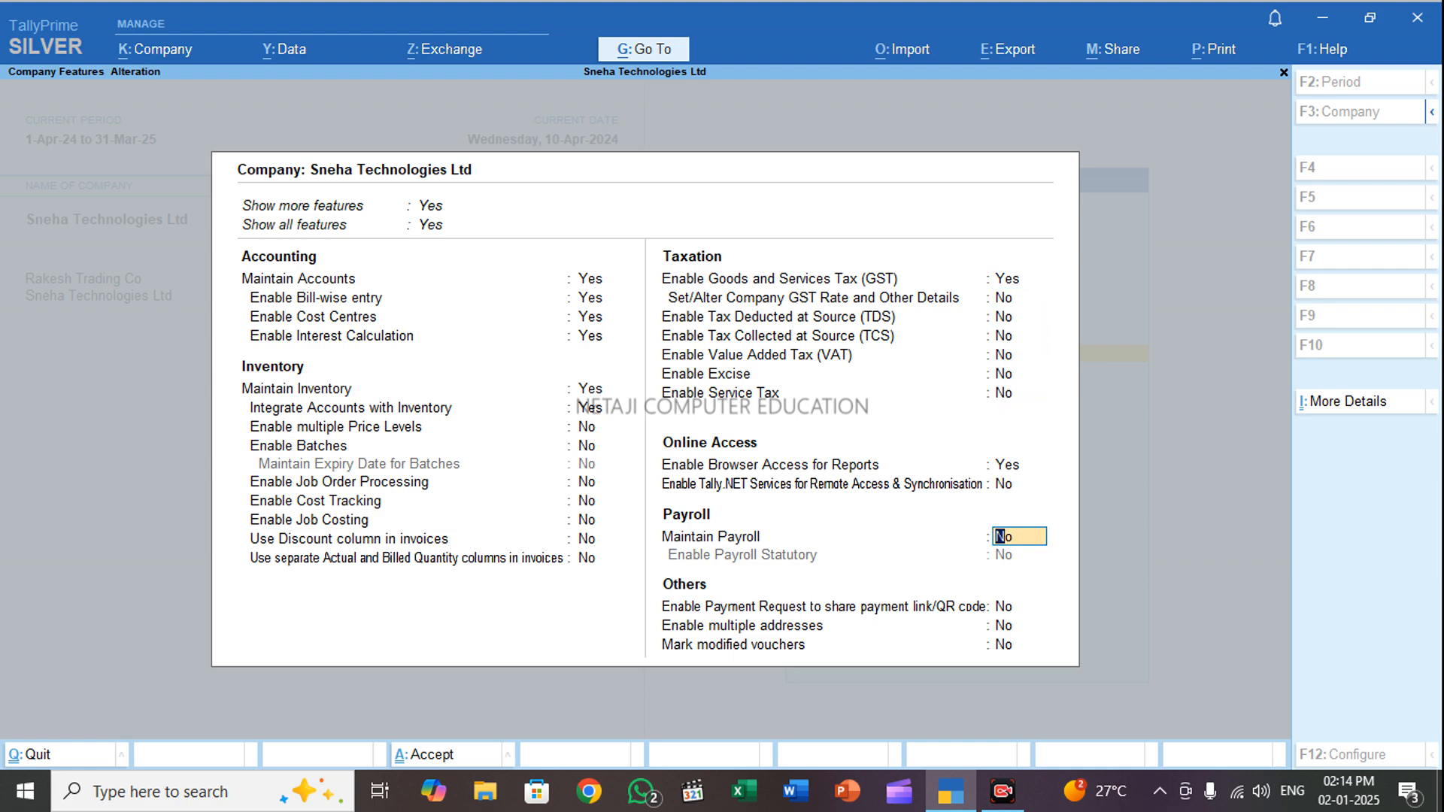
- Set 'Enable Payment Request to share payment link/QR code' to Yes
{"action": "key", "text": "Enter"}
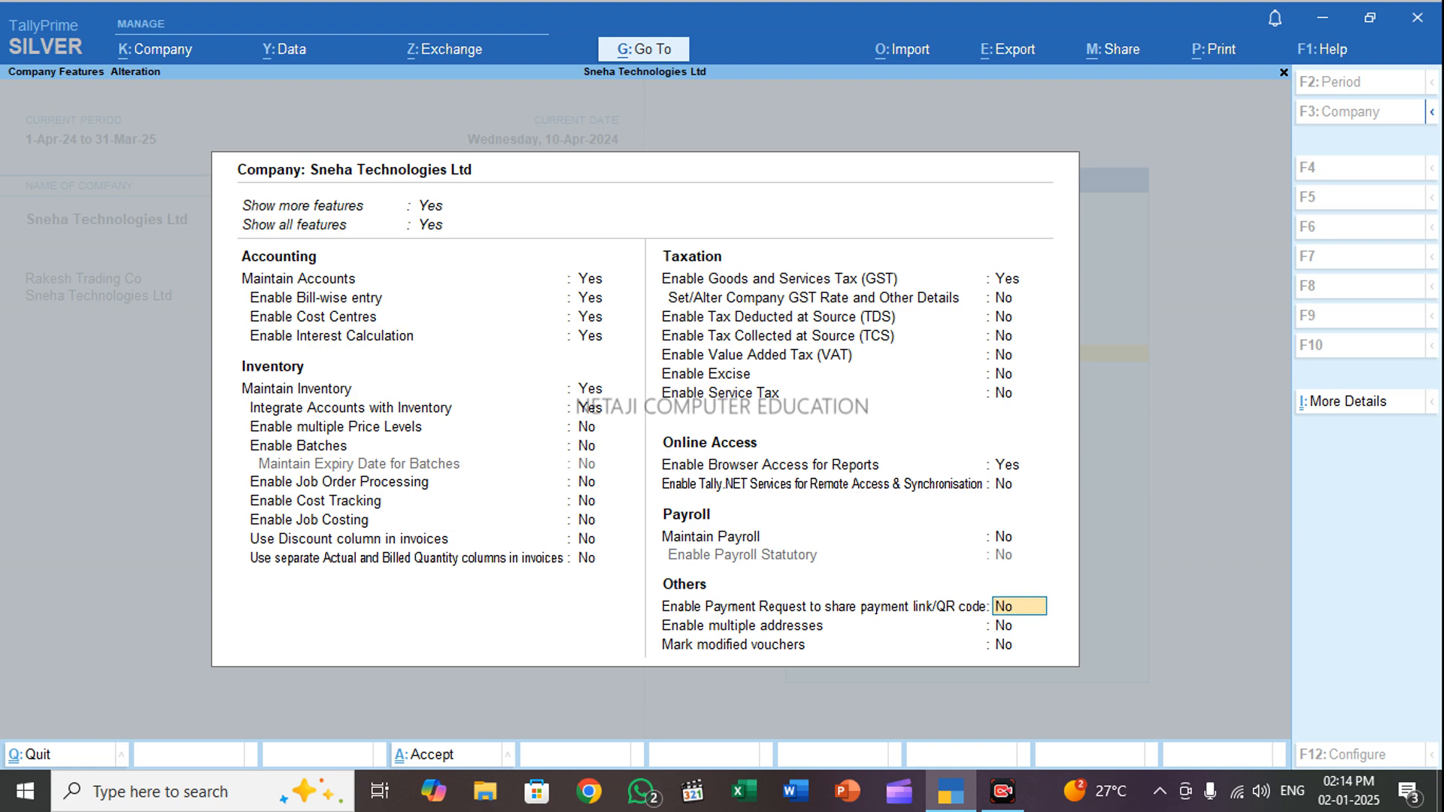
{"action": "type", "text": "y"}
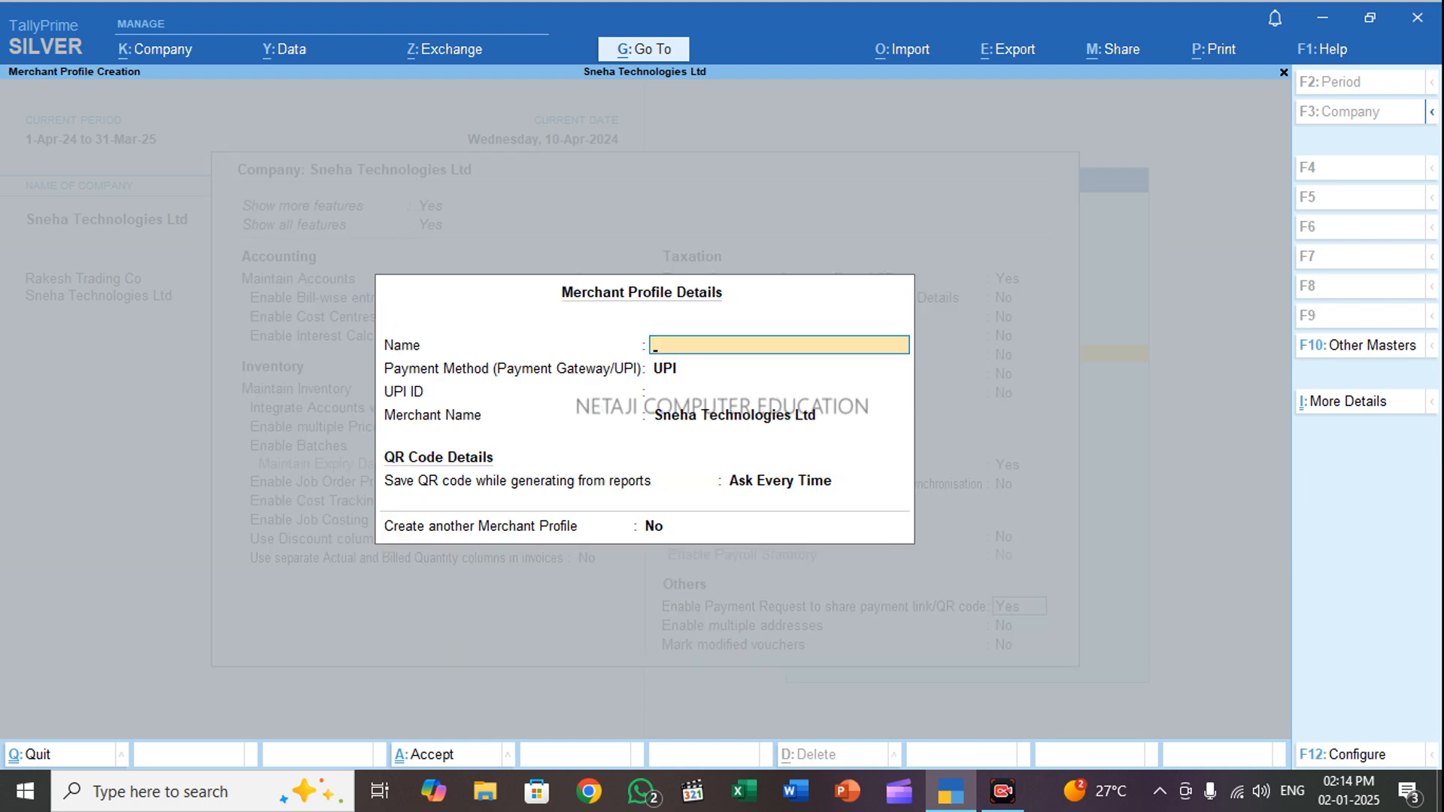
- Name the merchant profile 'Ravishankar' and keep UPI as the payment method
{"action": "type", "text": "R"}
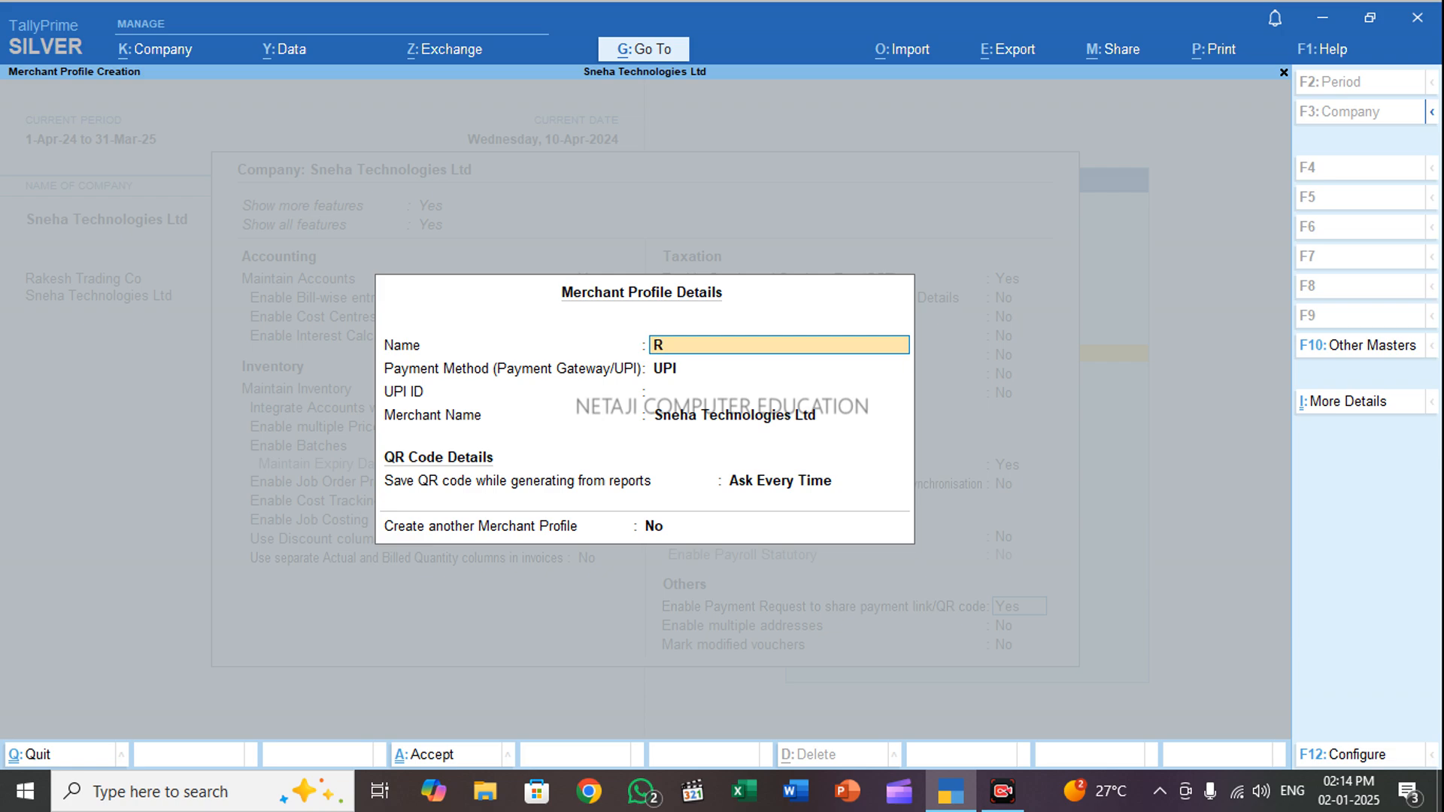
{"action": "type", "text": "av"}
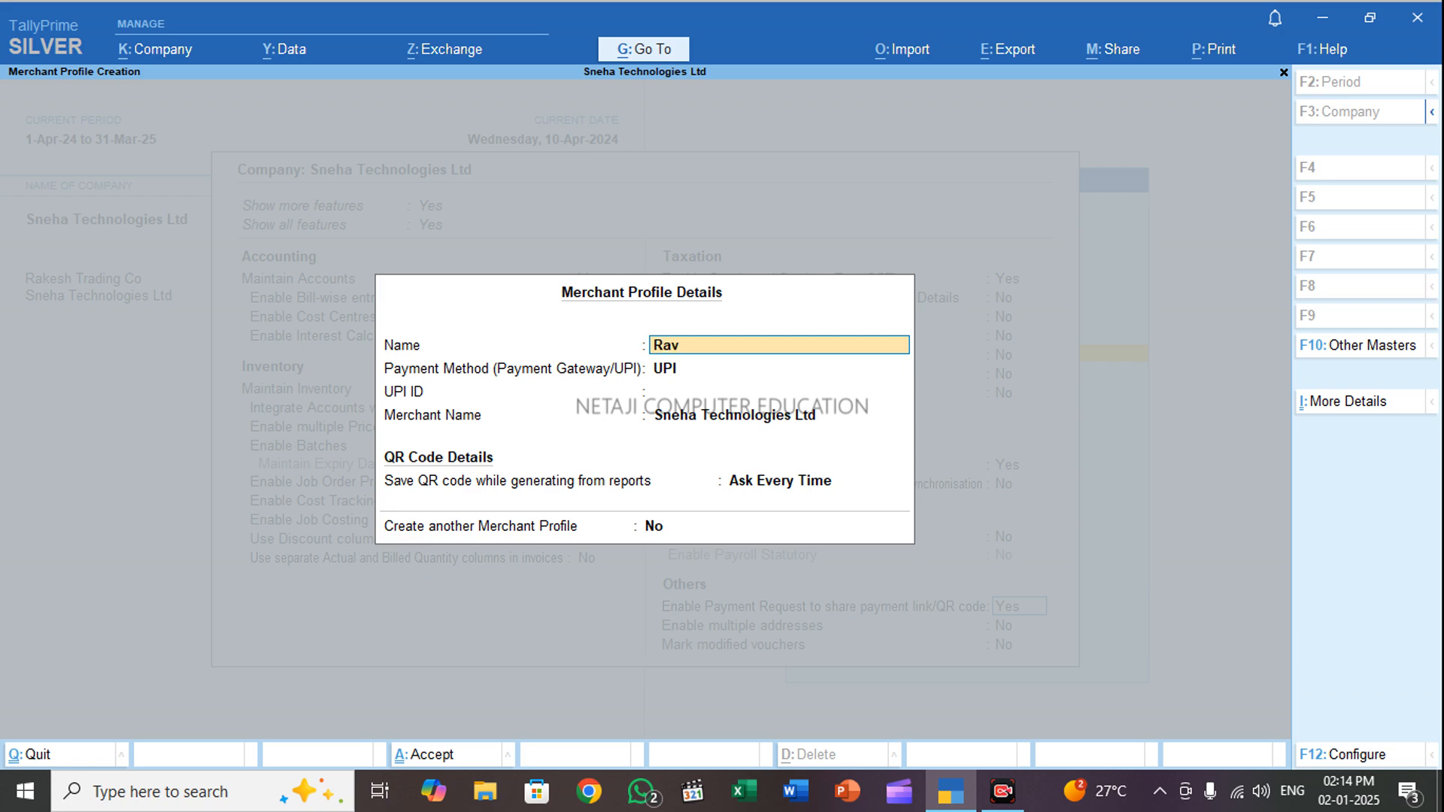
{"action": "type", "text": "ishankar"}
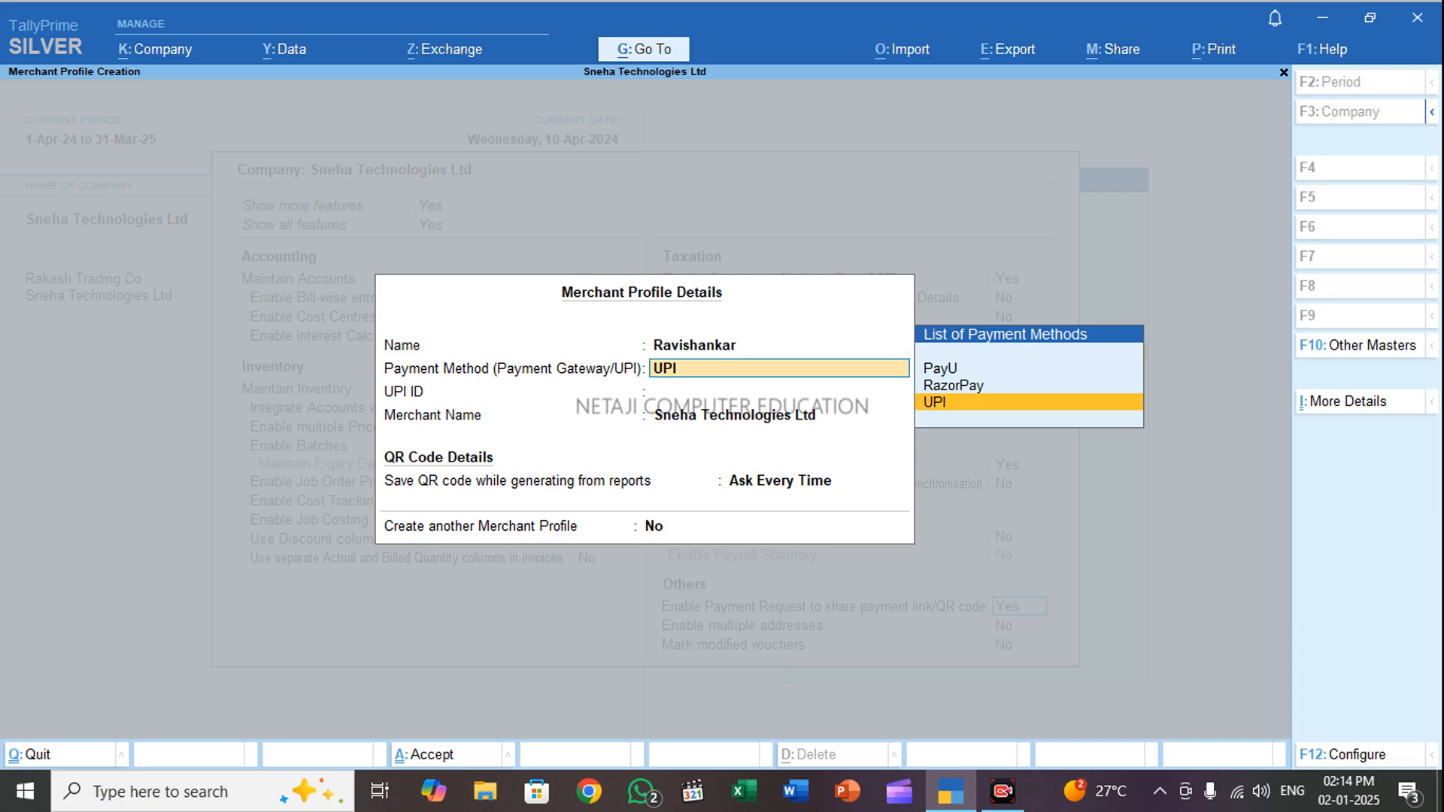
{"action": "left_click", "coordinate": [936, 402]}
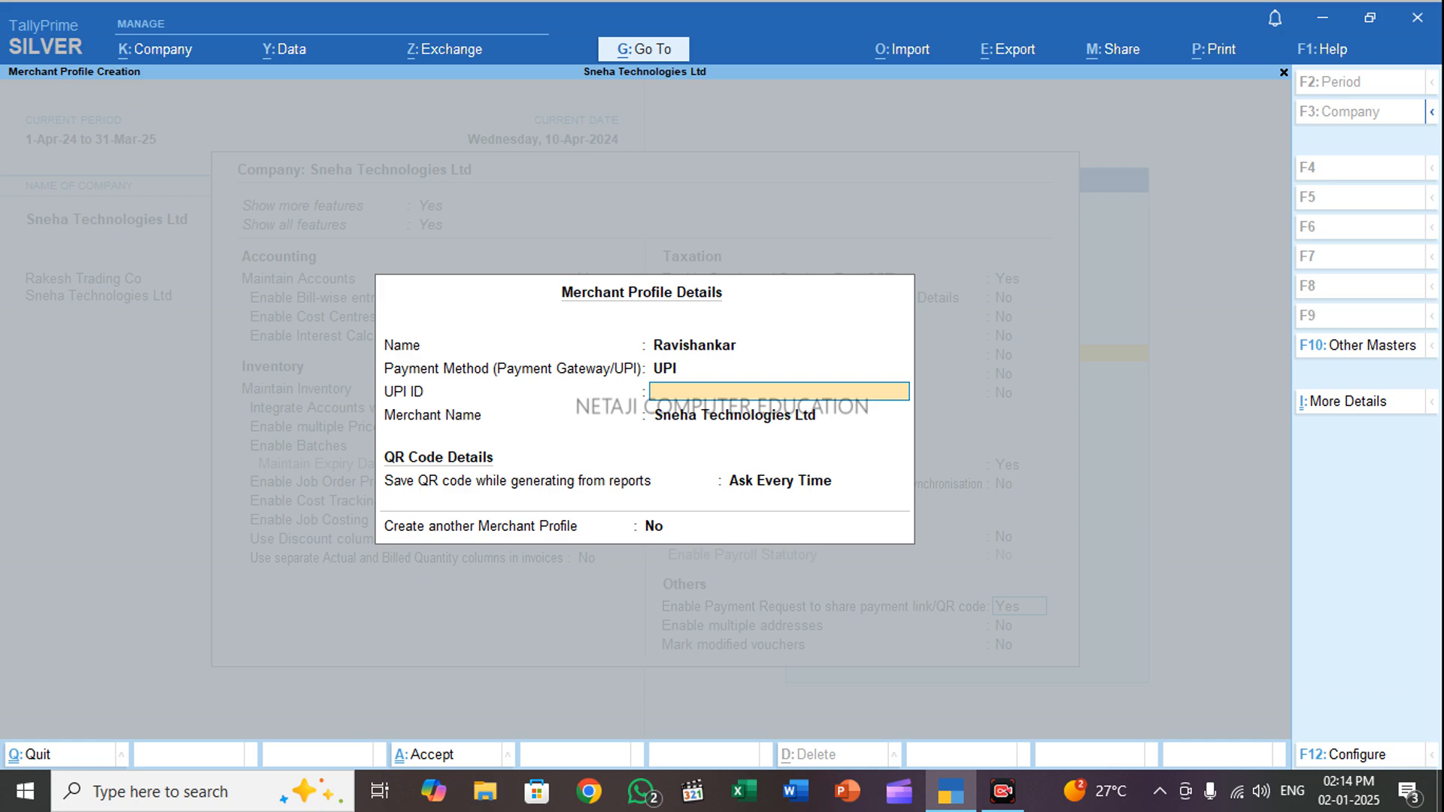
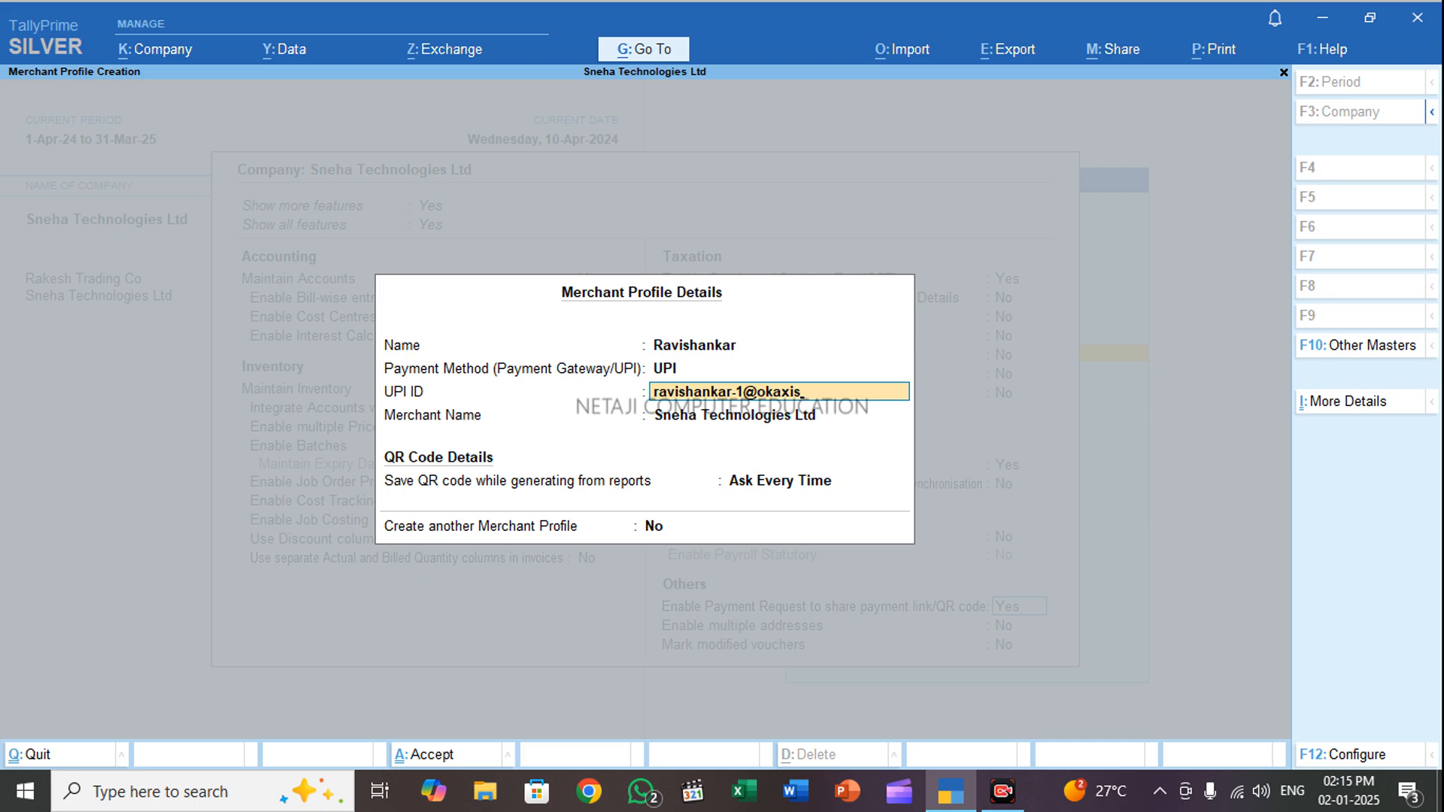
{"action": "left_click", "coordinate": [782, 480]}
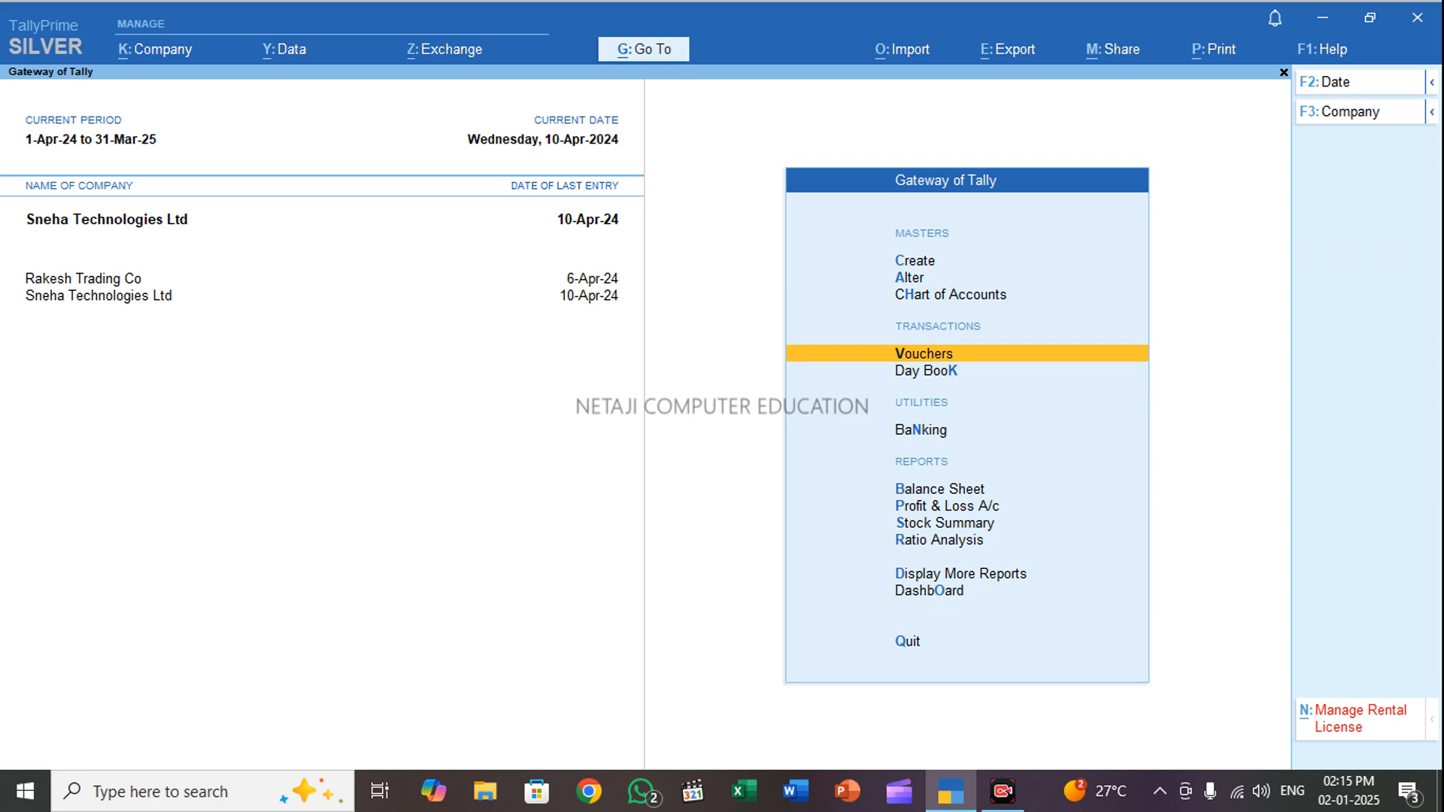
- Widen the Day Book period and open the 3-Apr-24 Lakshmi Electricals sales voucher
{"action": "left_click", "coordinate": [926, 370]}
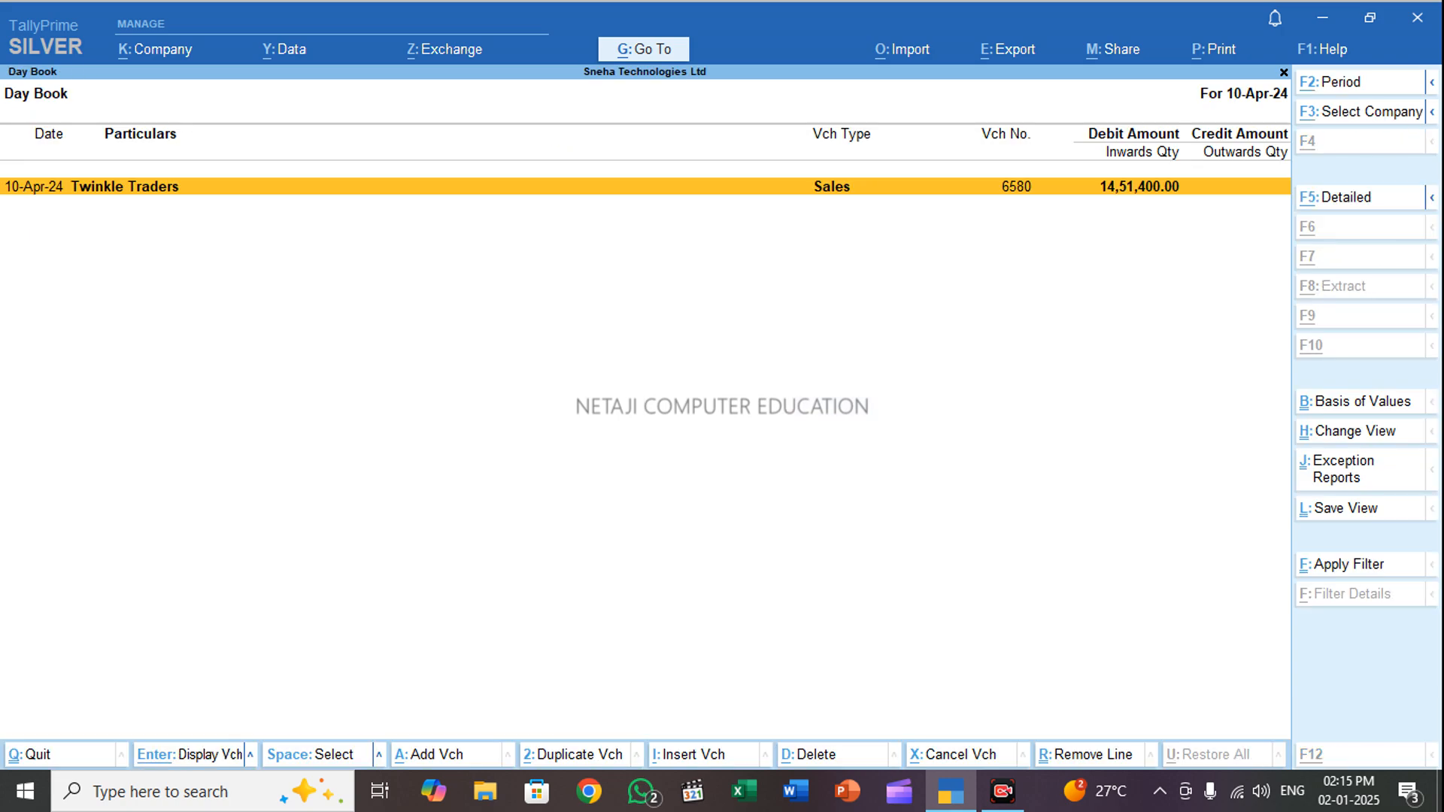
{"action": "left_click", "coordinate": [1328, 82]}
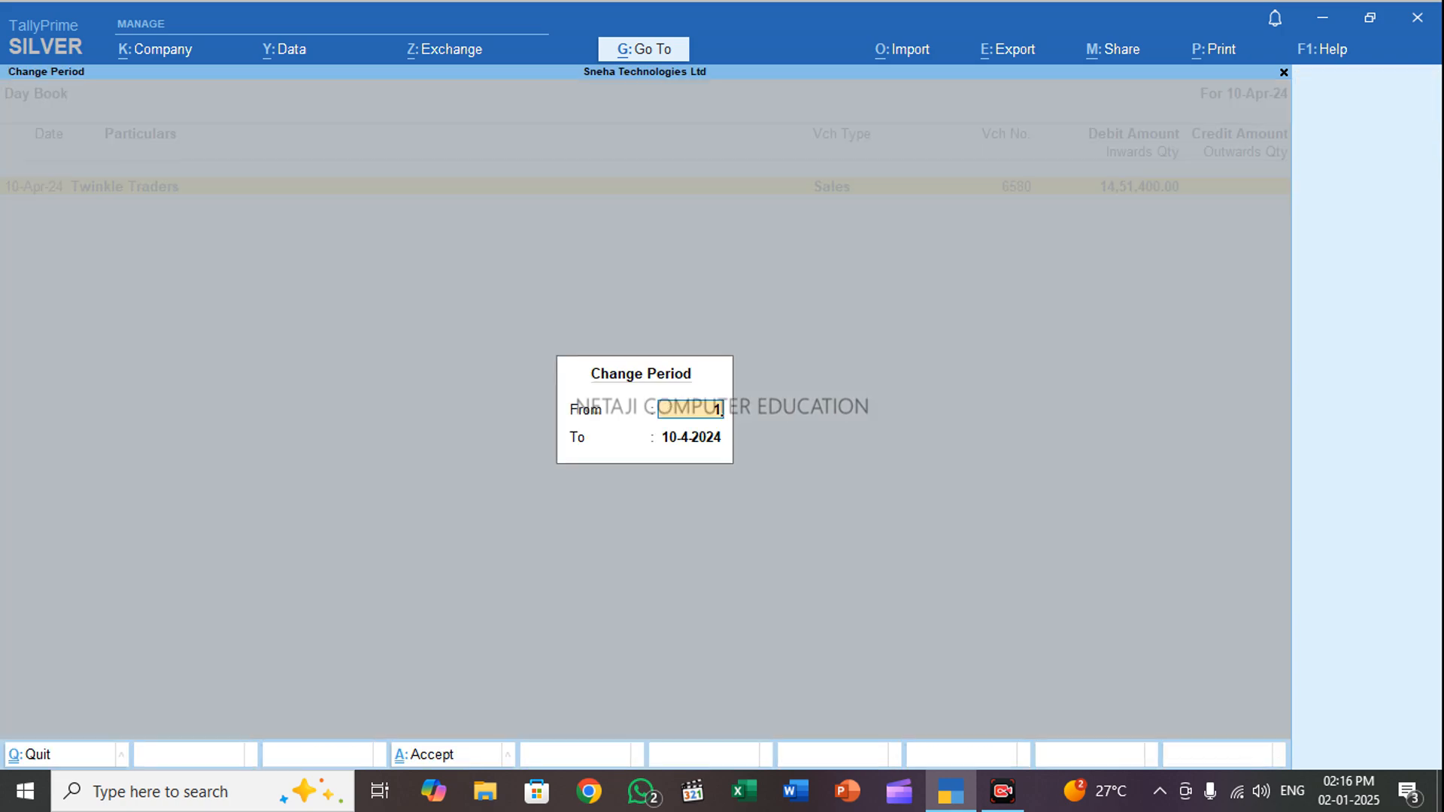
{"action": "key", "text": "enter"}
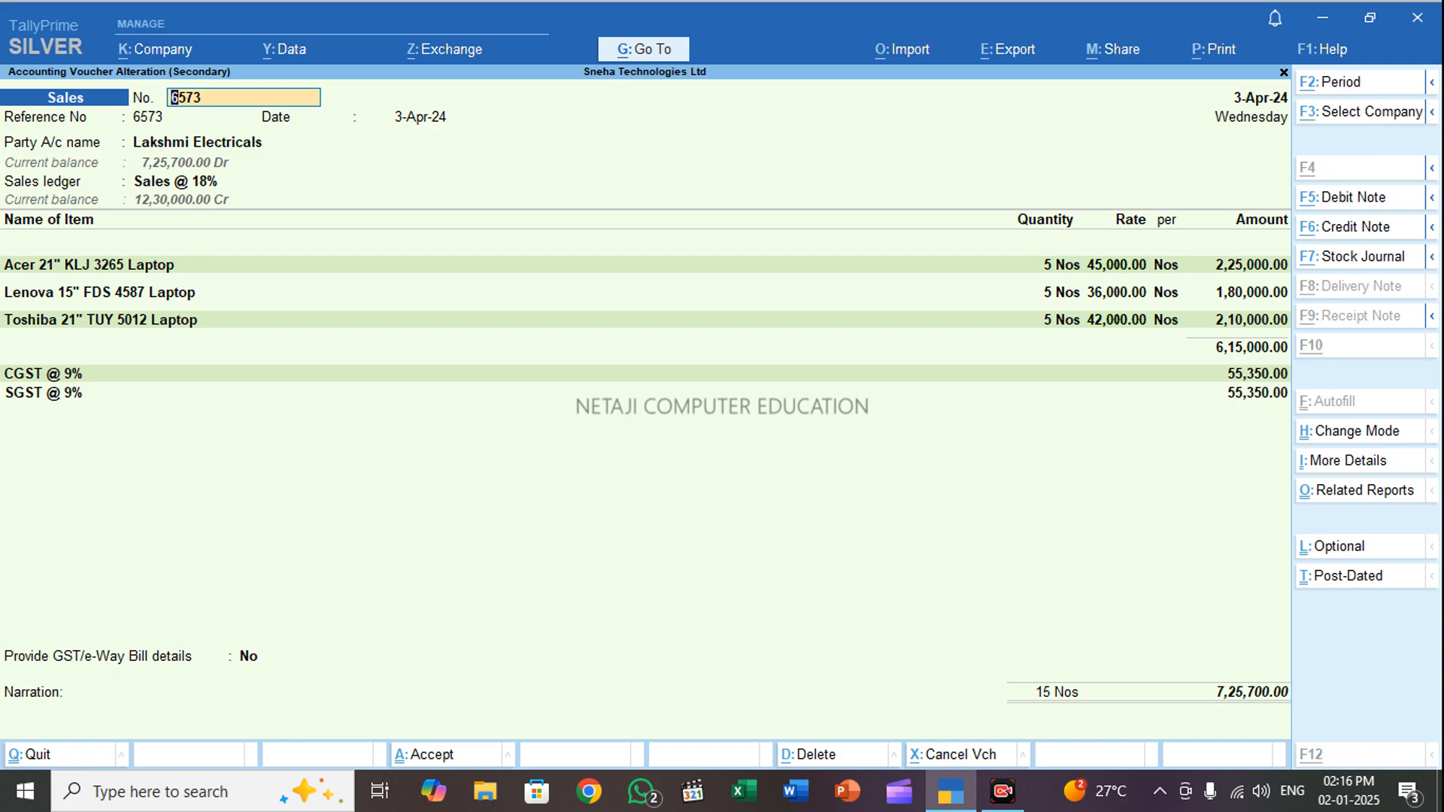
- Generate a payment link/QR code for the current invoice via Z: Exchange
{"action": "left_click", "coordinate": [446, 49]}
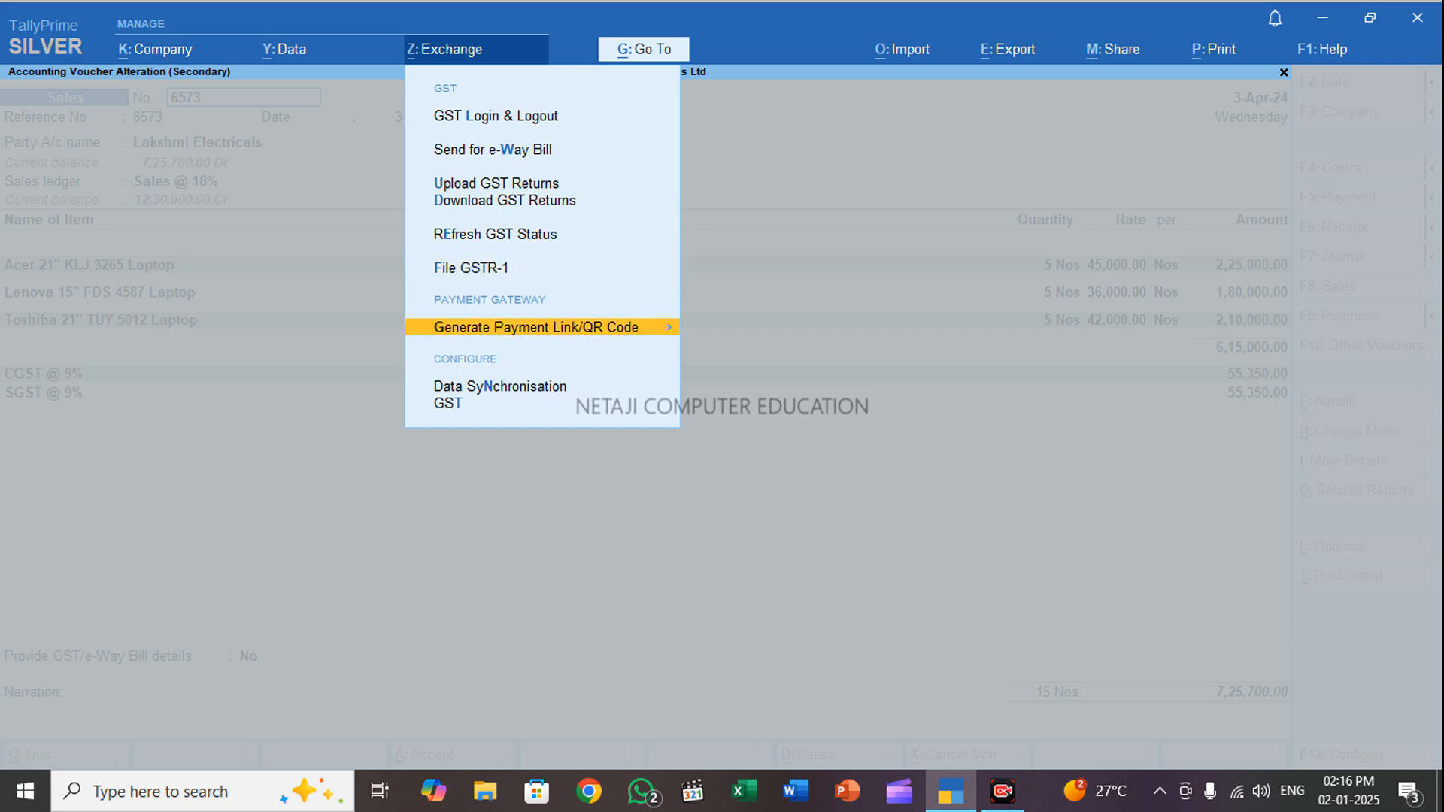
{"action": "left_click", "coordinate": [542, 328]}
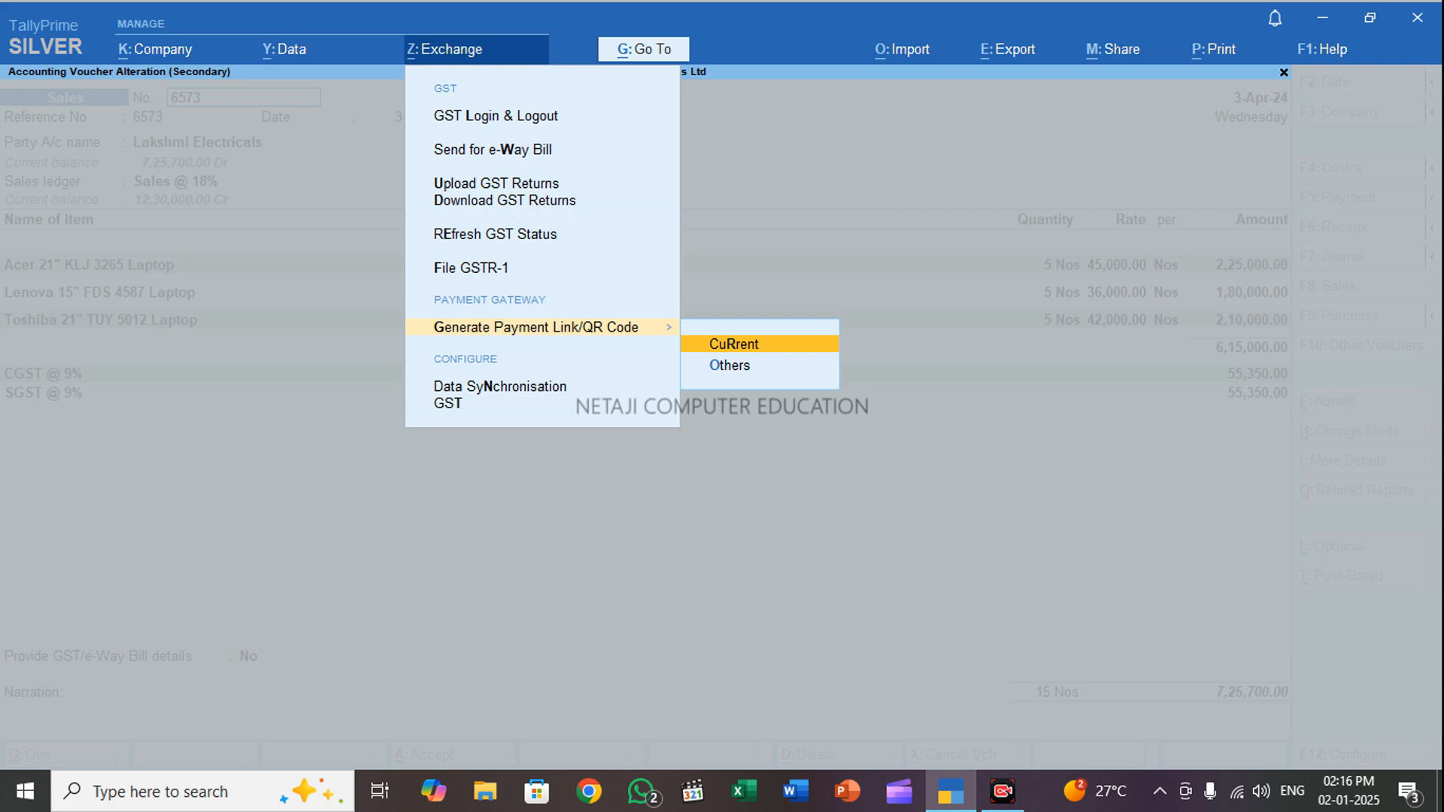
{"action": "left_click", "coordinate": [731, 343]}
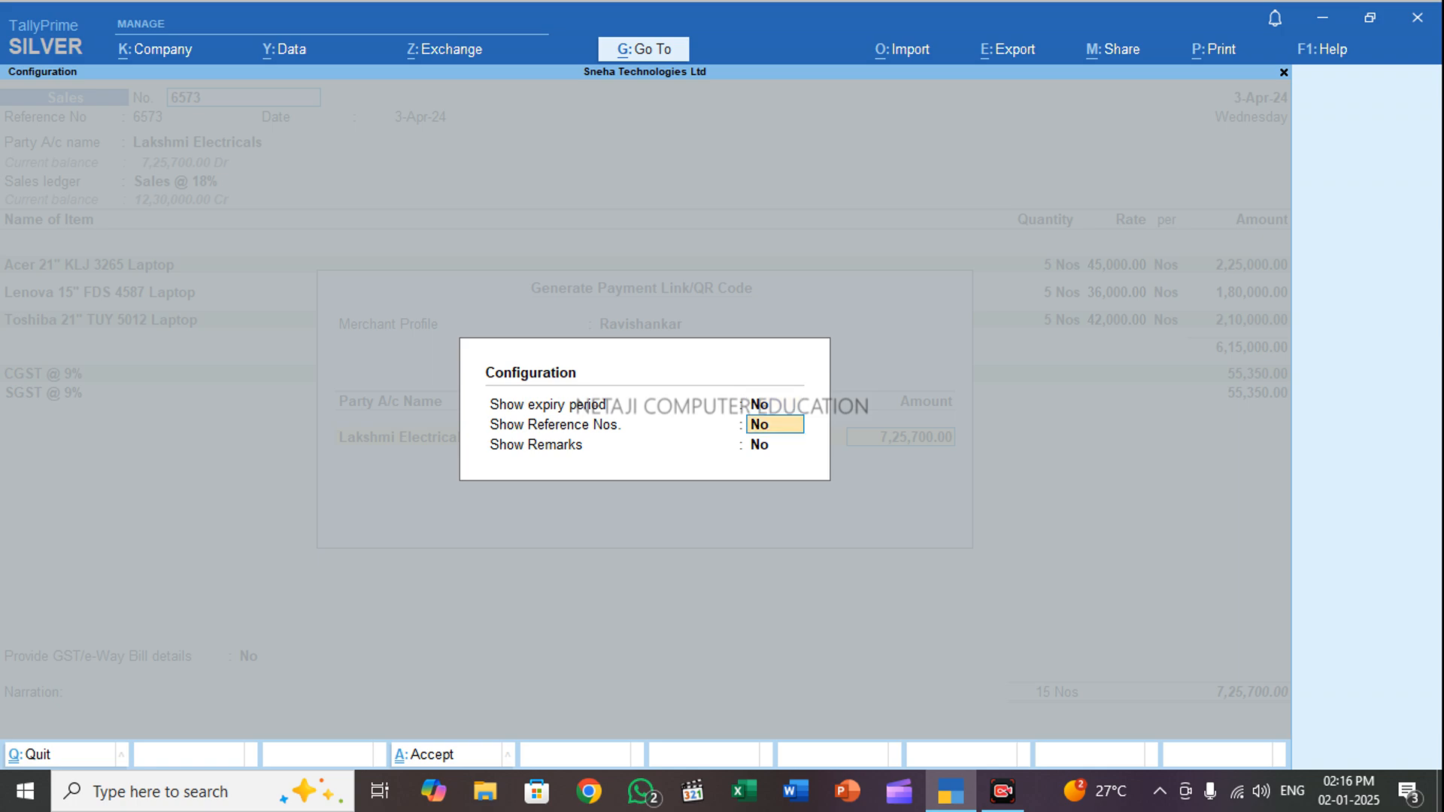
- Turn on Show Reference Nos. and Show Remarks in the configuration
{"action": "left_click", "coordinate": [774, 424]}
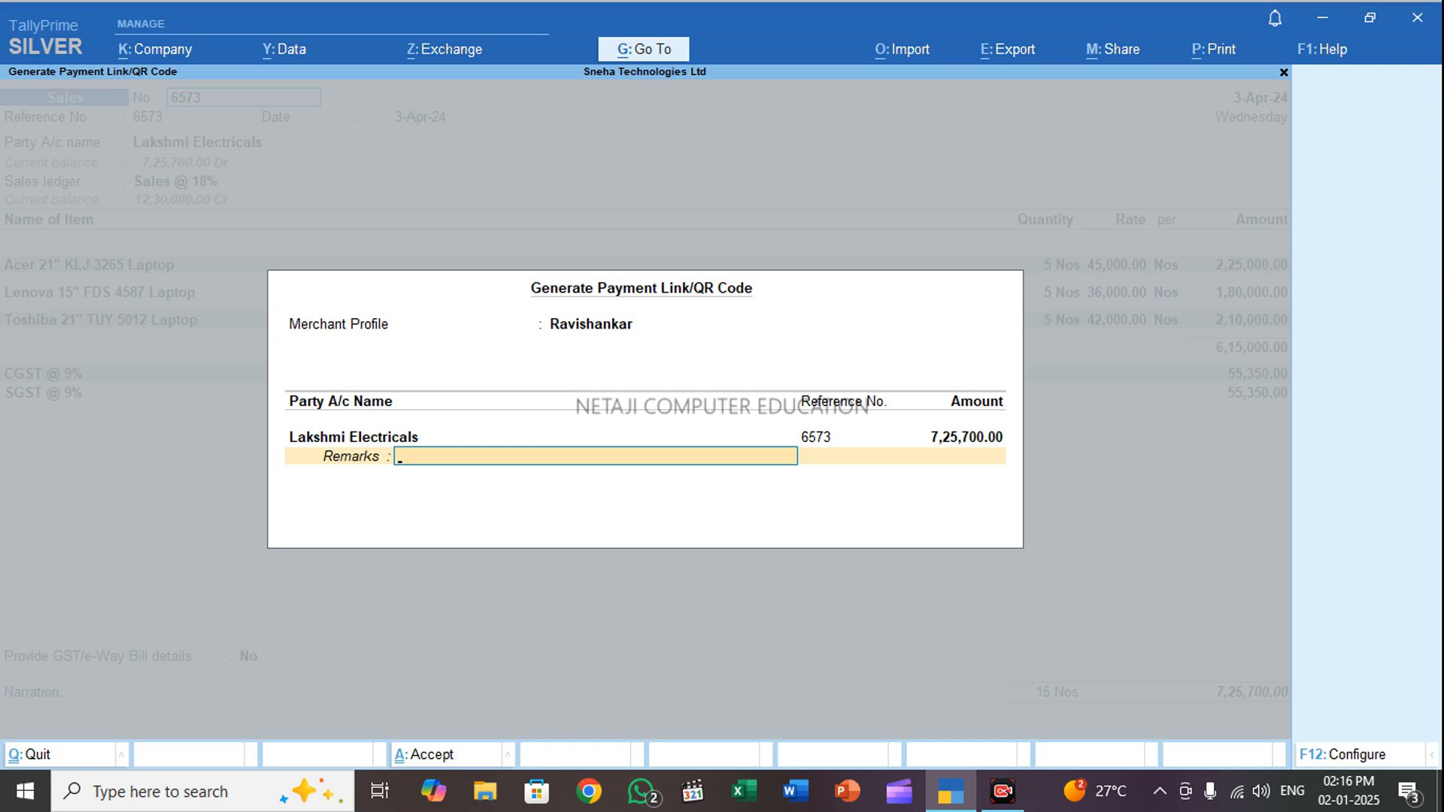
- Add remark 'Payment to be made before 7th of this Month' and accept the payment request
{"action": "type", "text": "Paymen"}
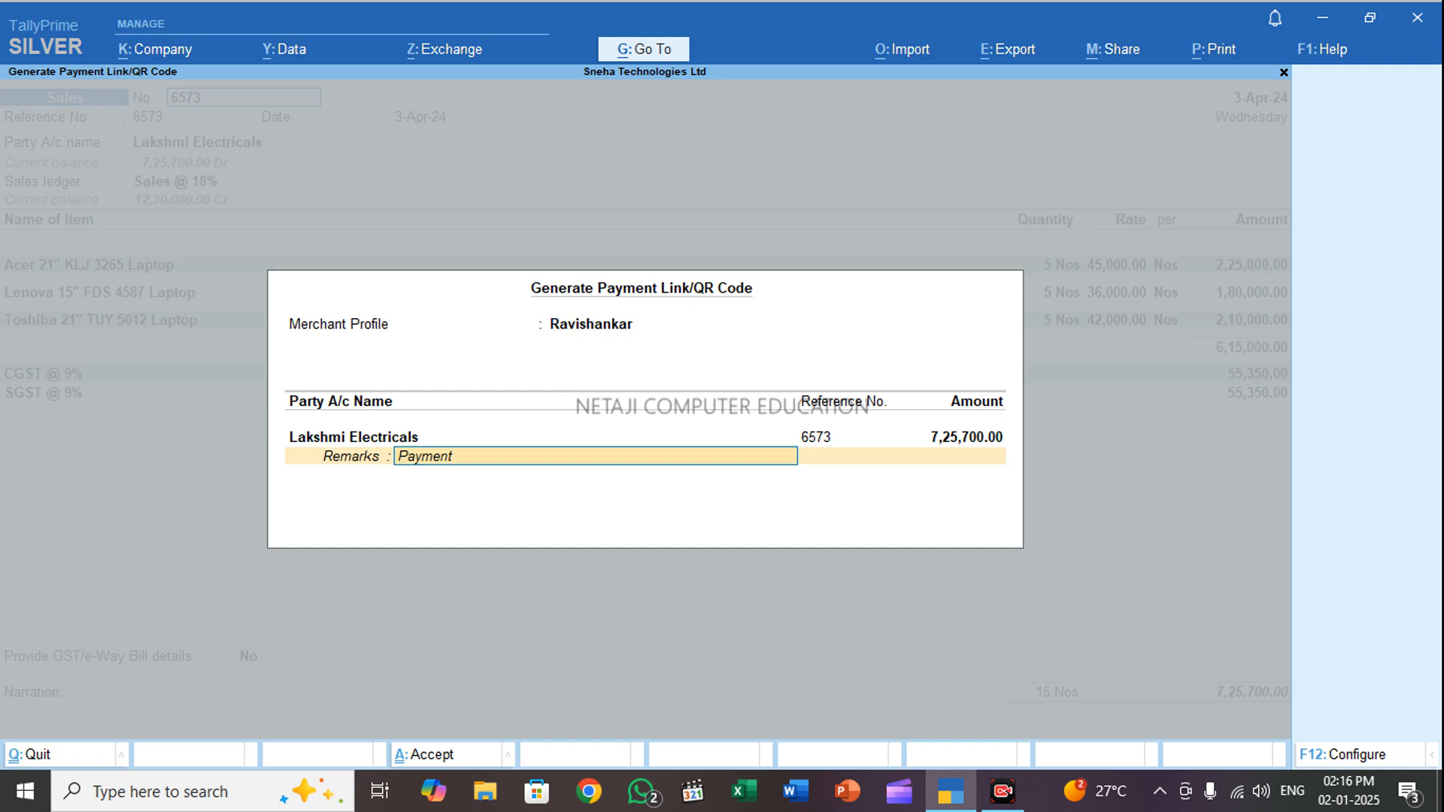
{"action": "type", "text": "to be"}
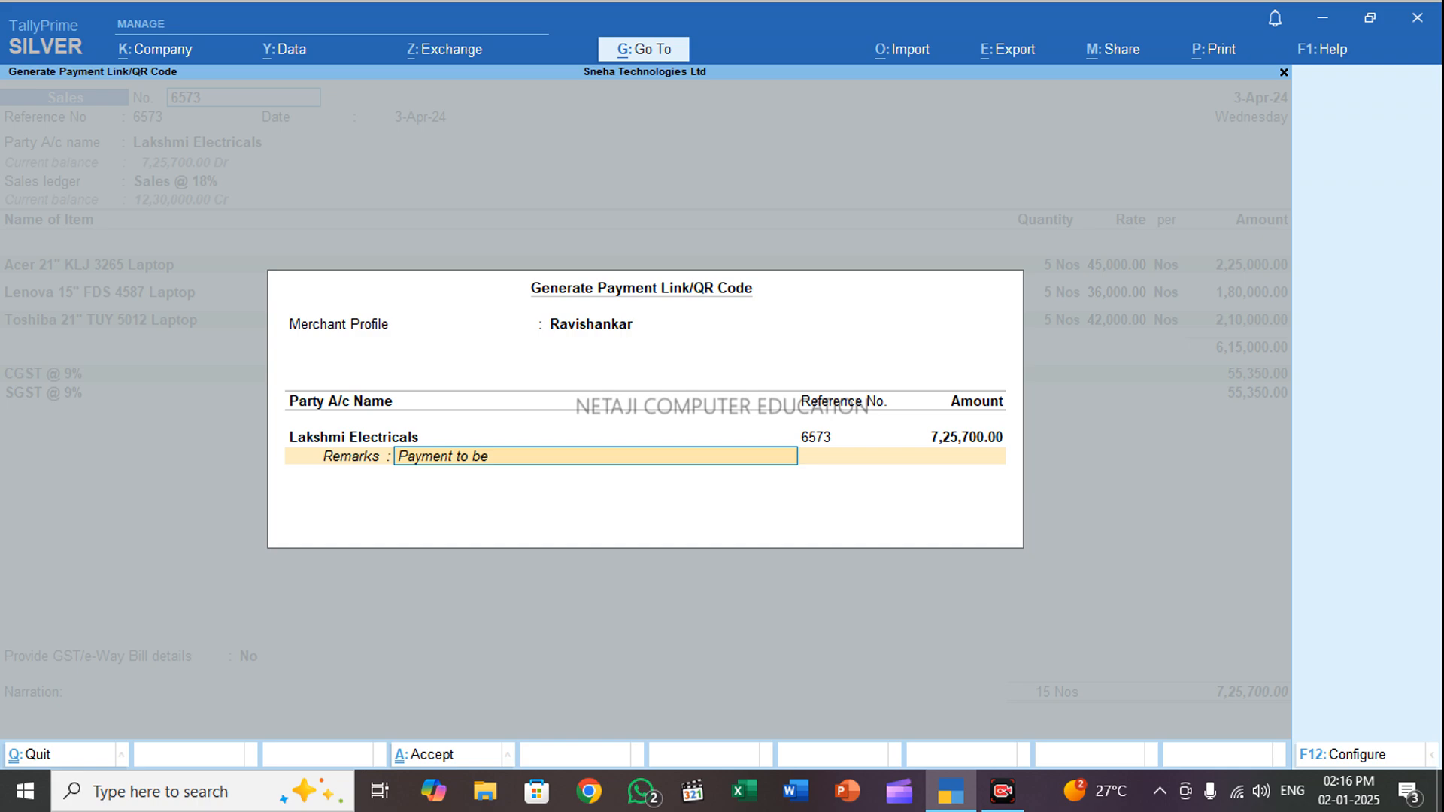
{"action": "type", "text": "made"}
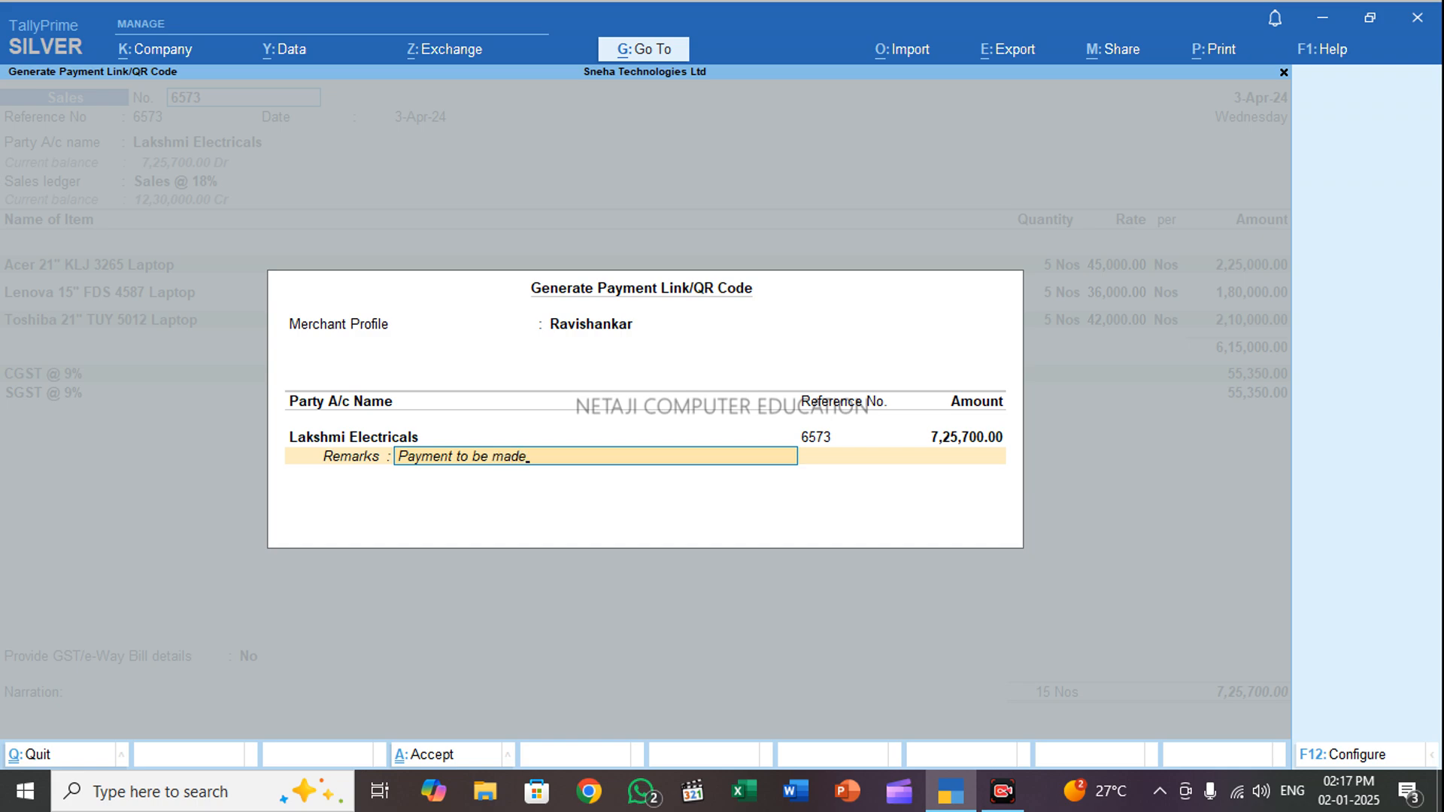
{"action": "type", "text": "bef"}
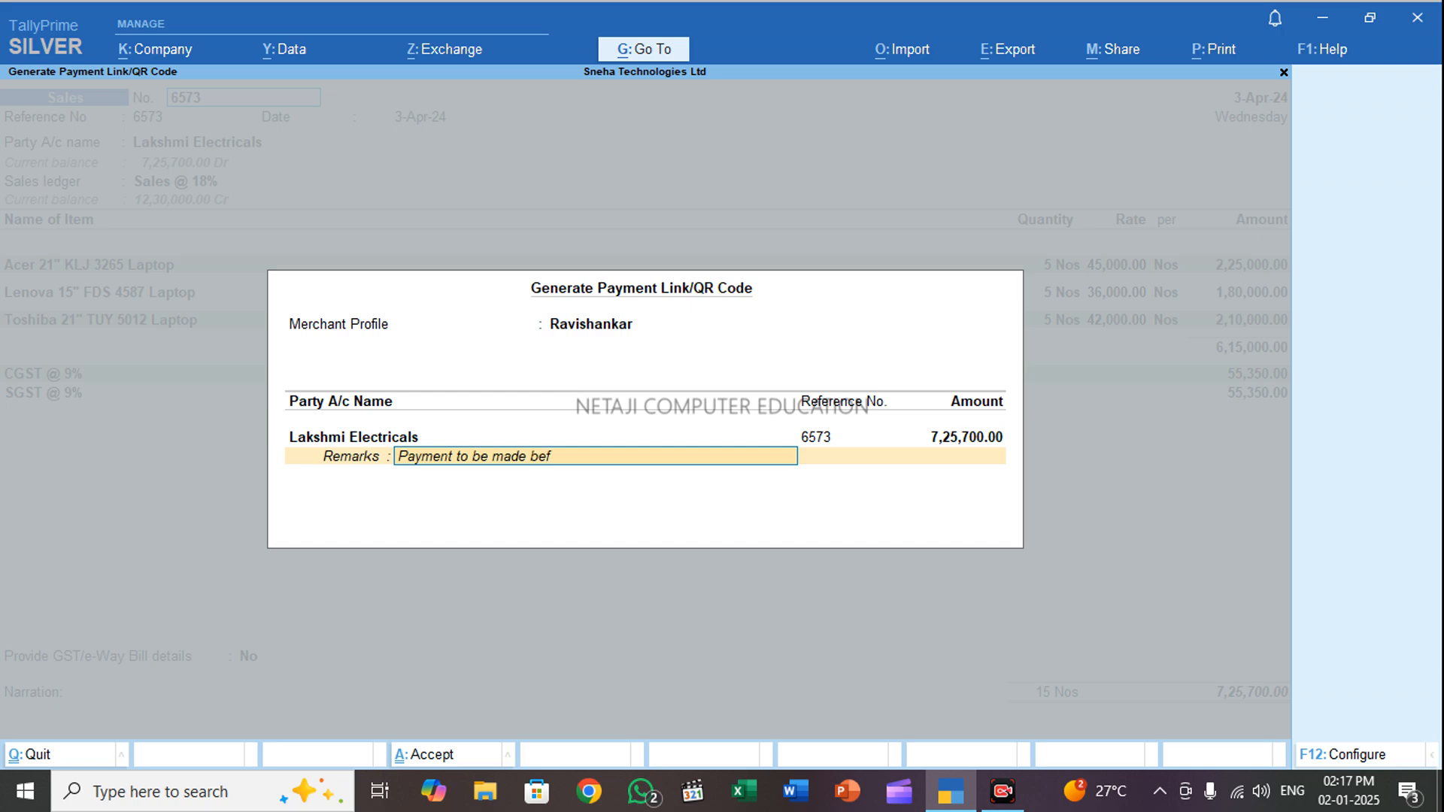
{"action": "type", "text": "ore"}
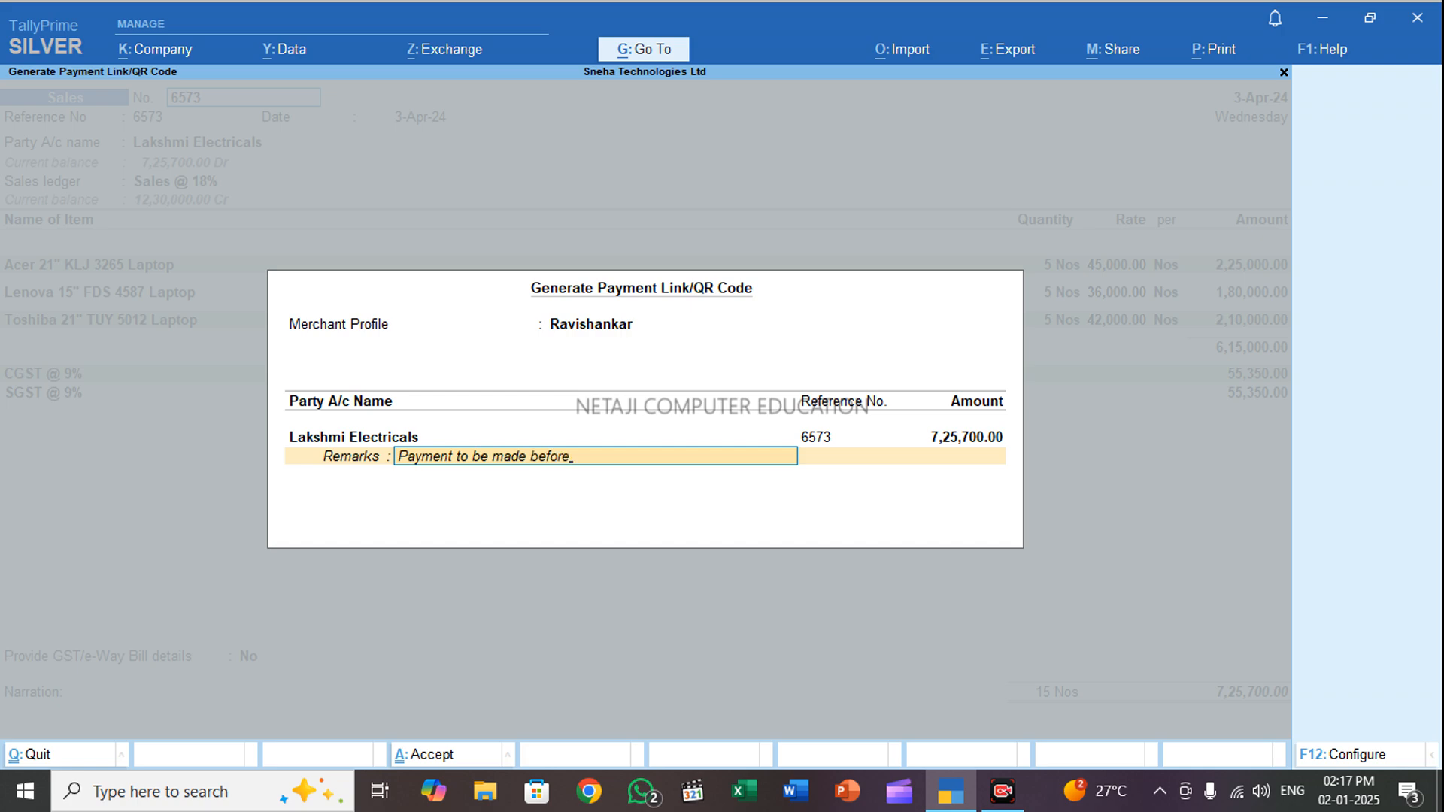
{"action": "type", "text": "7th"}
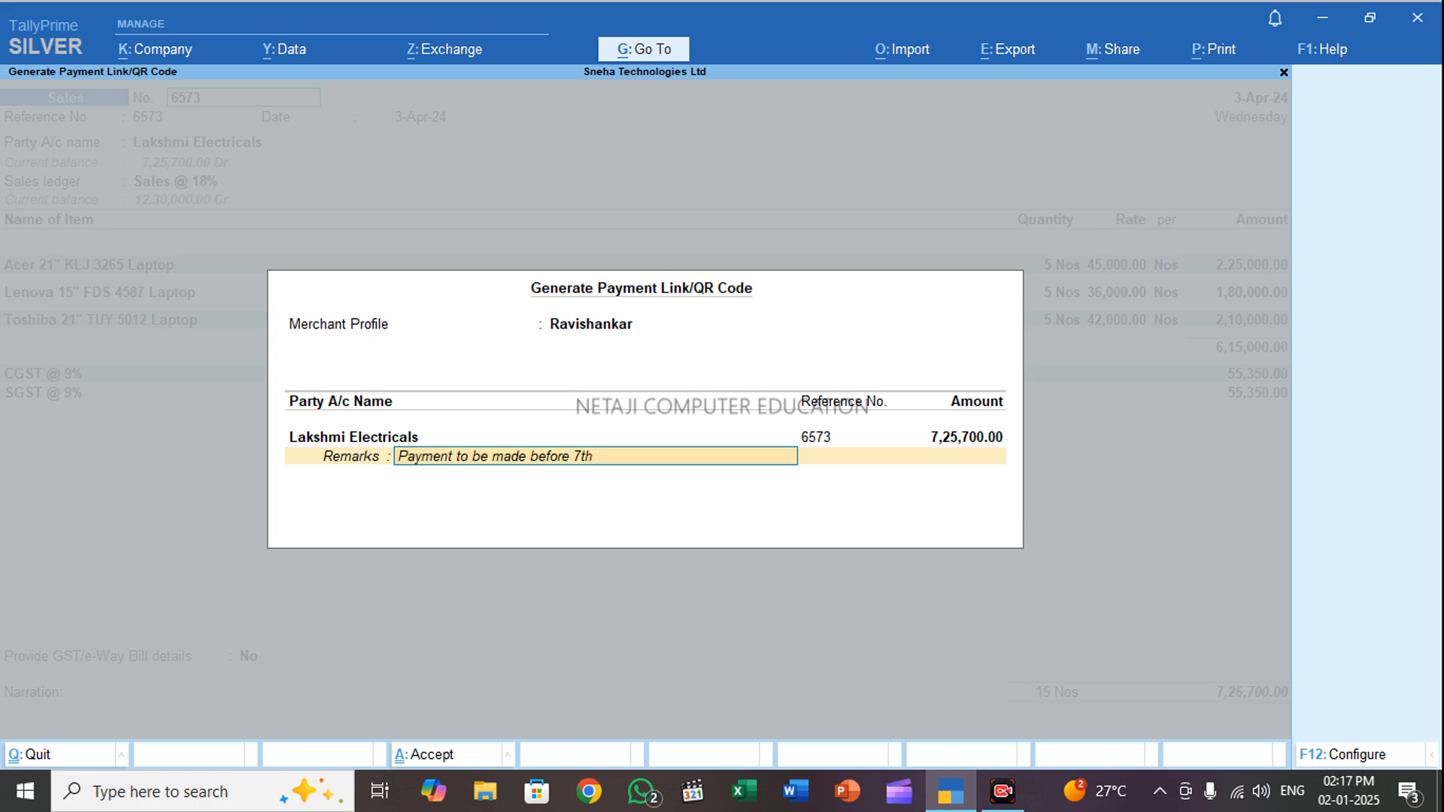
{"action": "type", "text": "of t"}
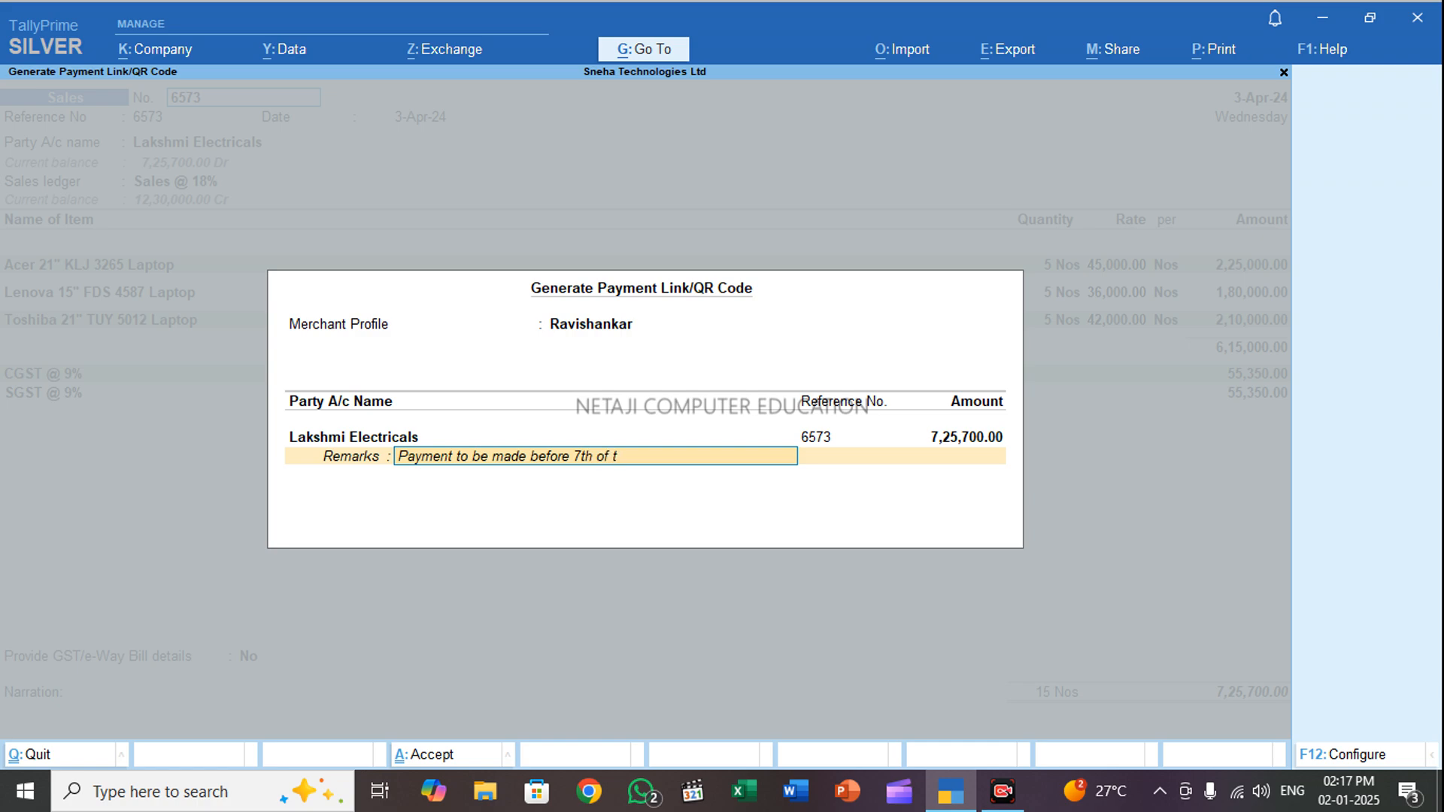
{"action": "type", "text": "is"}
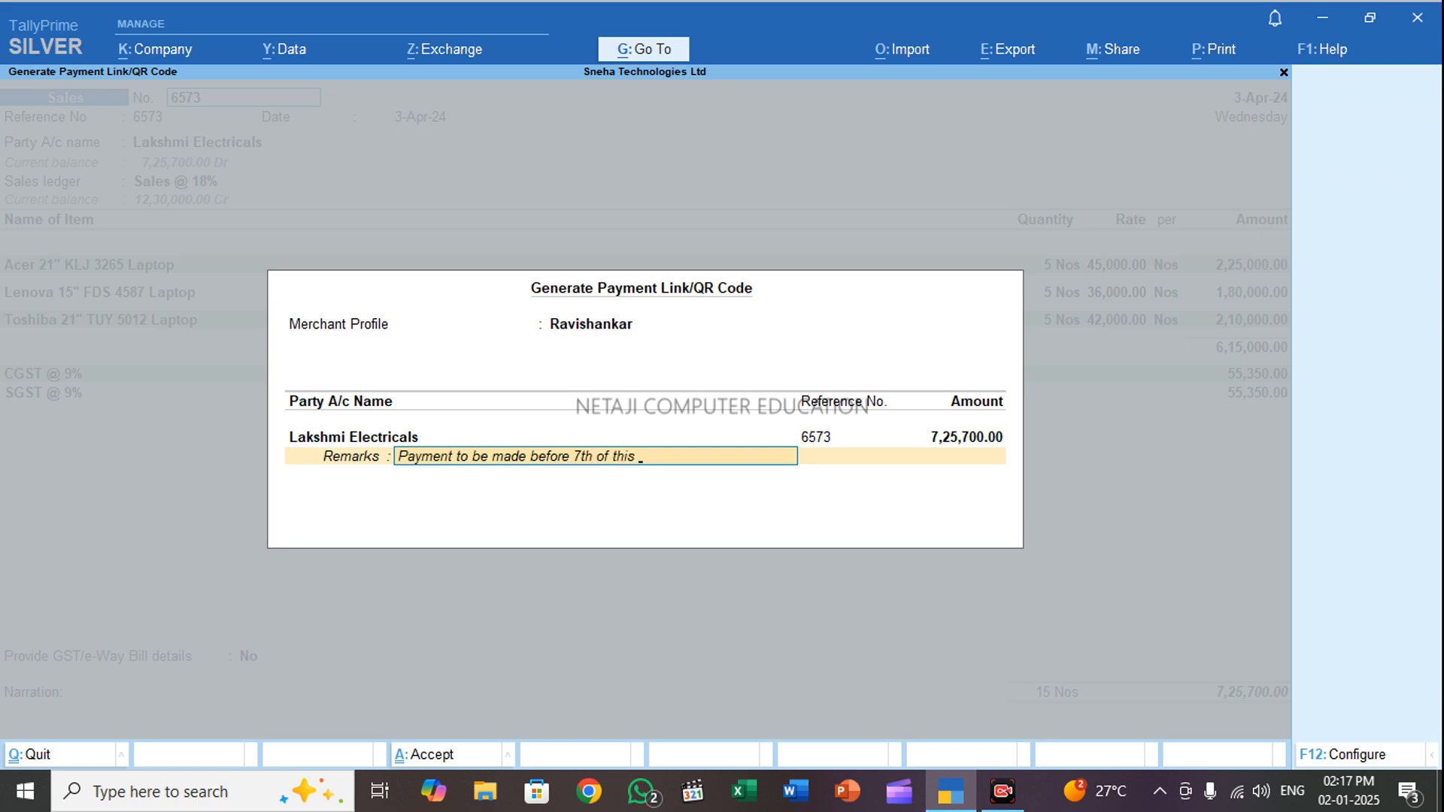
{"action": "type", "text": "Month"}
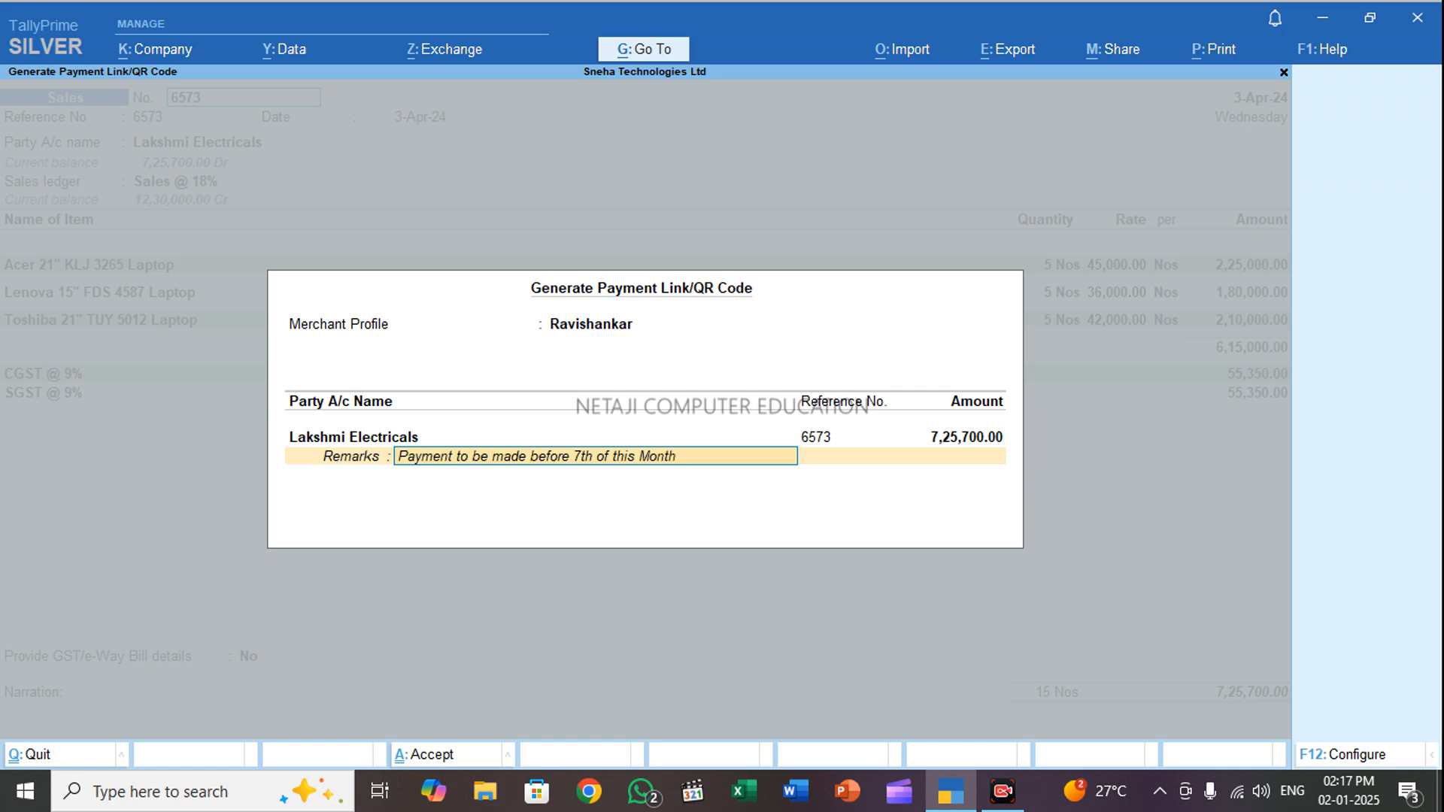
{"action": "key", "text": "enter"}
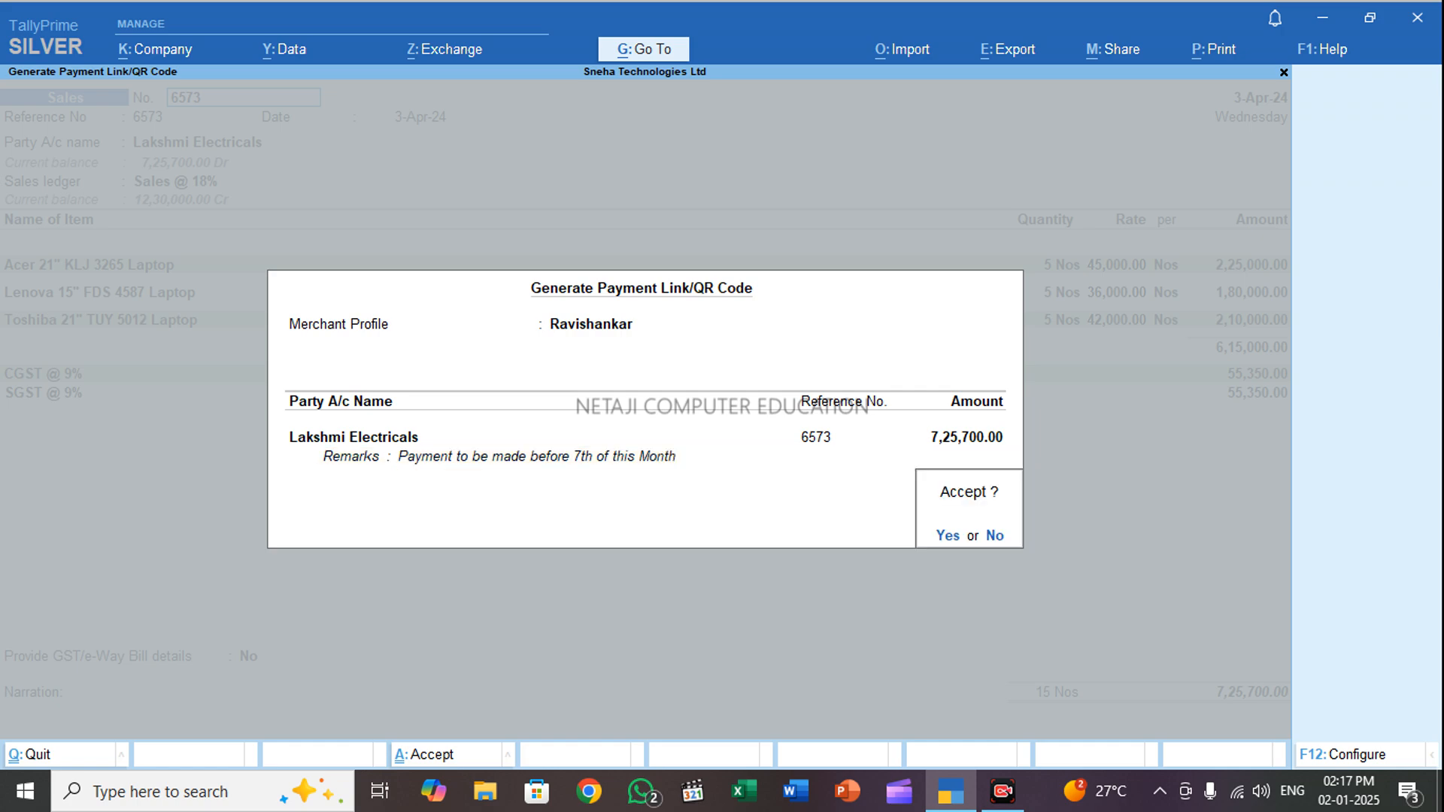
{"action": "left_click", "coordinate": [946, 535]}
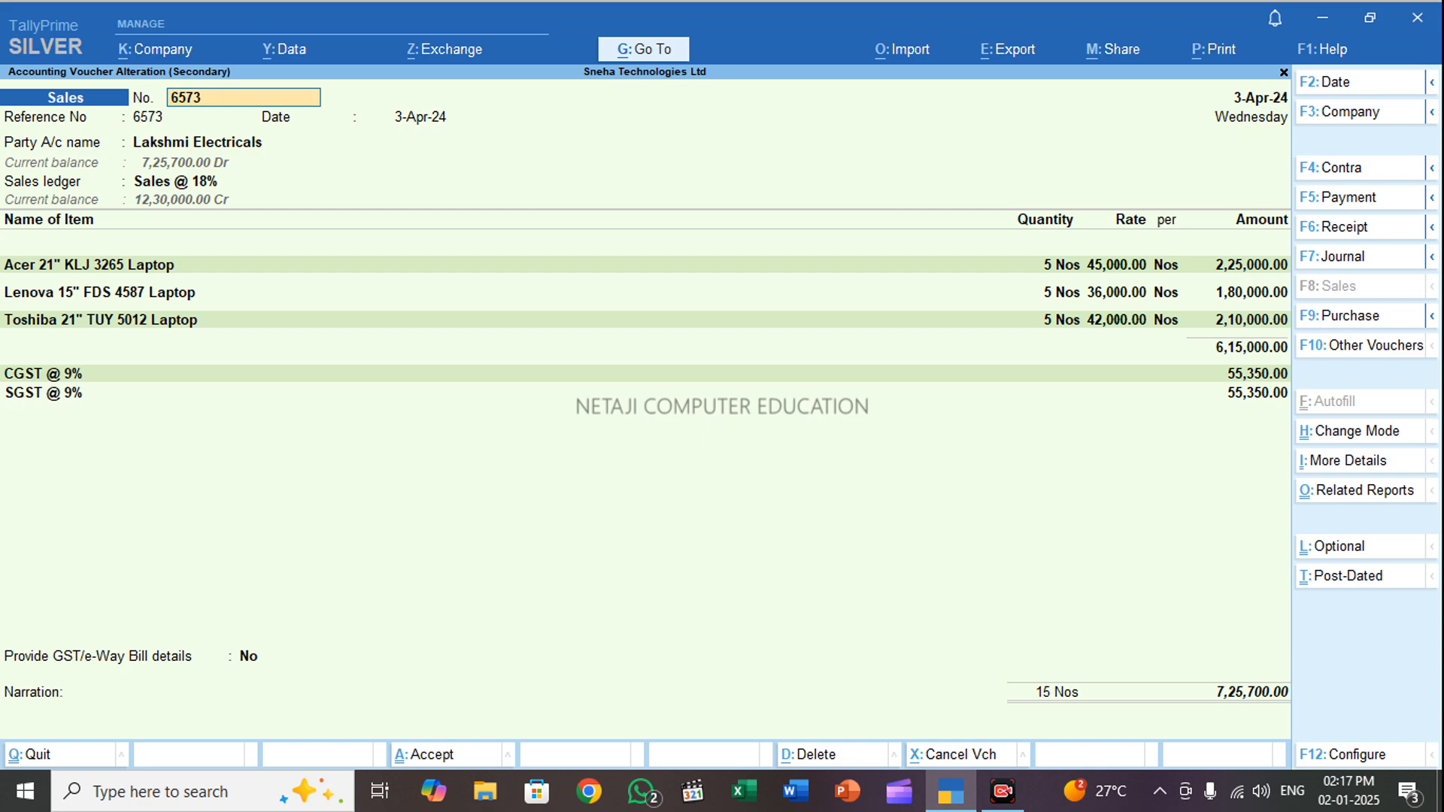
{"action": "left_click", "coordinate": [1358, 489]}
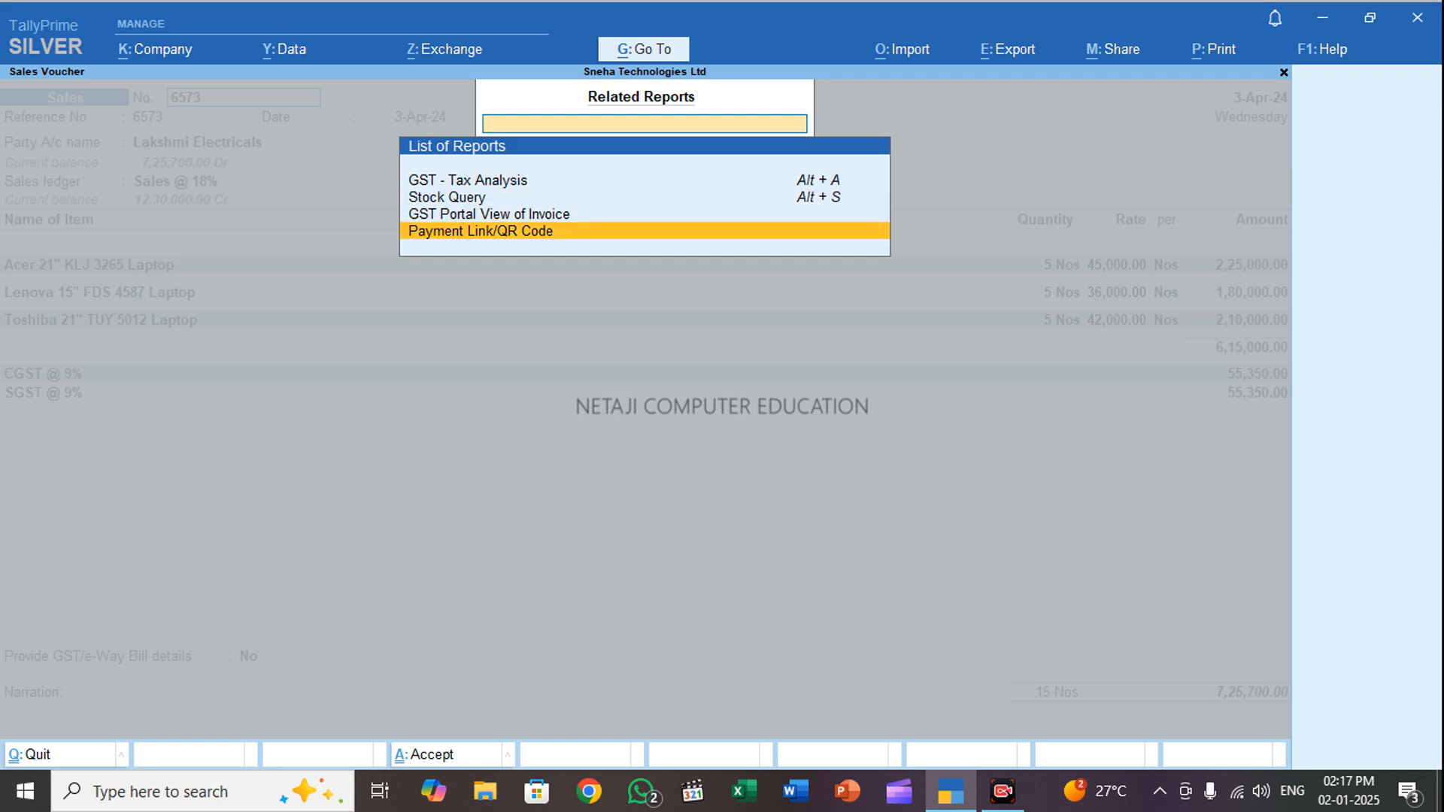
{"action": "left_click", "coordinate": [489, 231]}
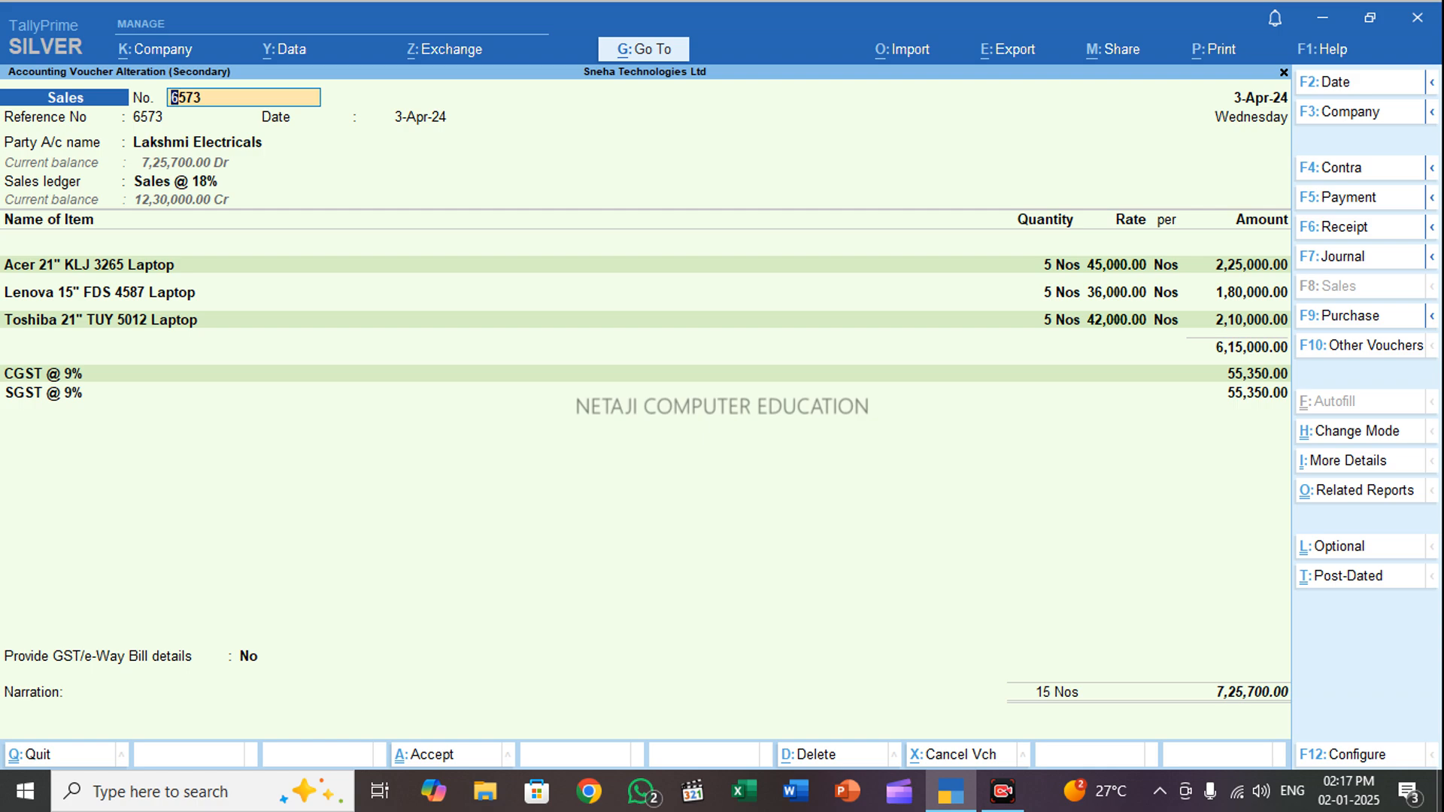
{"action": "left_click", "coordinate": [1217, 49]}
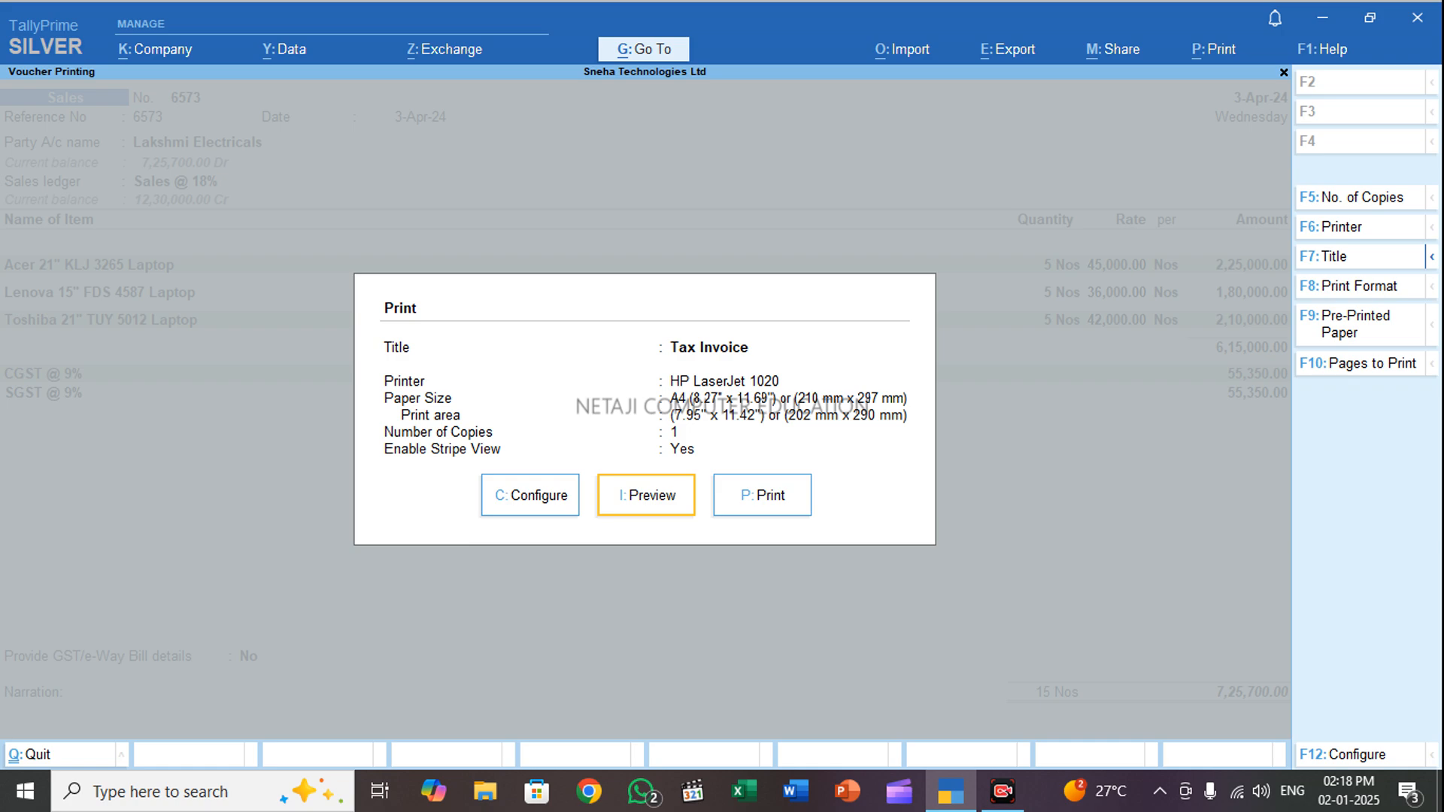
- Preview the Lakshmi Electricals Tax Invoice down to the totals, then return to Print
{"action": "left_click", "coordinate": [646, 495]}
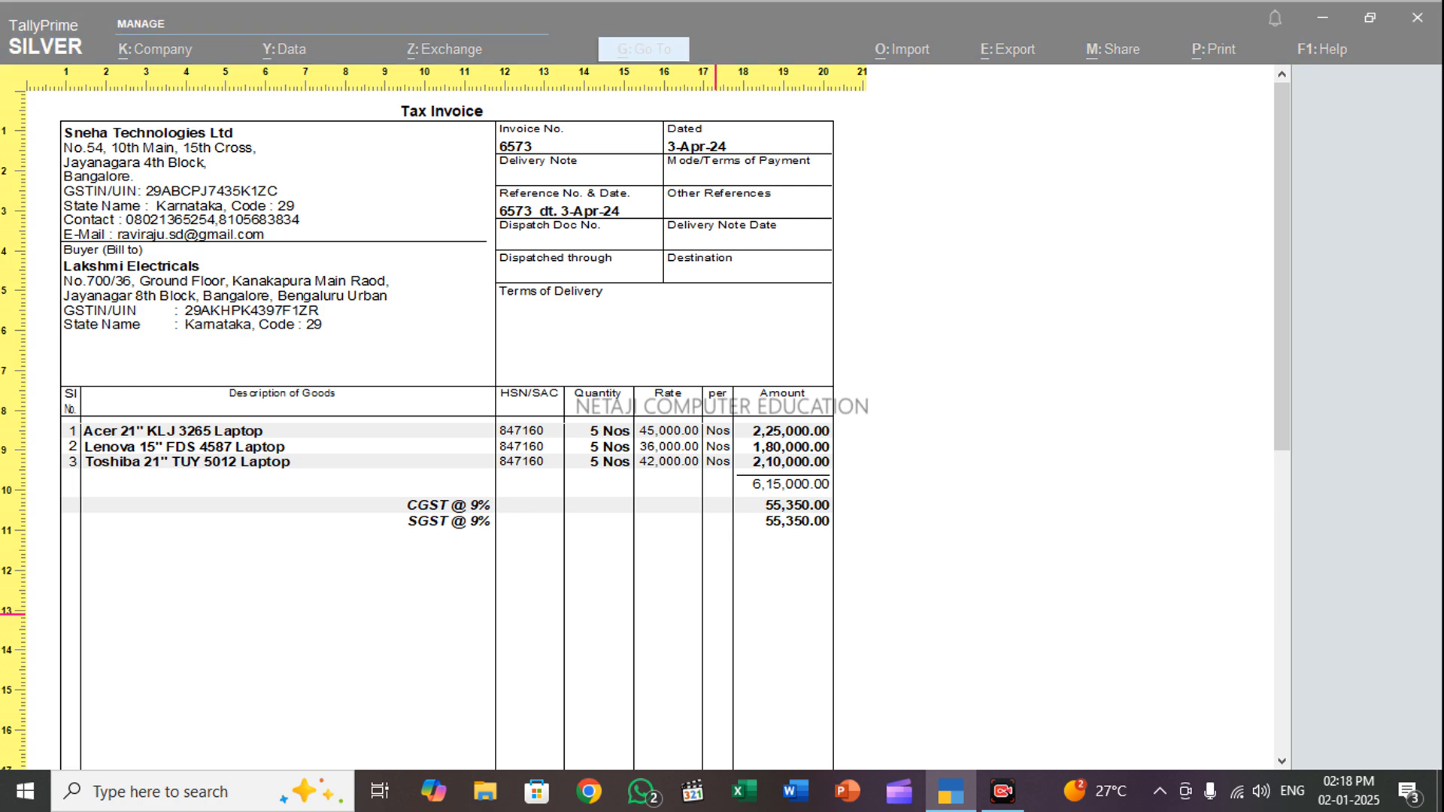
{"action": "scroll", "scroll_direction": "down", "scroll_amount": 3}
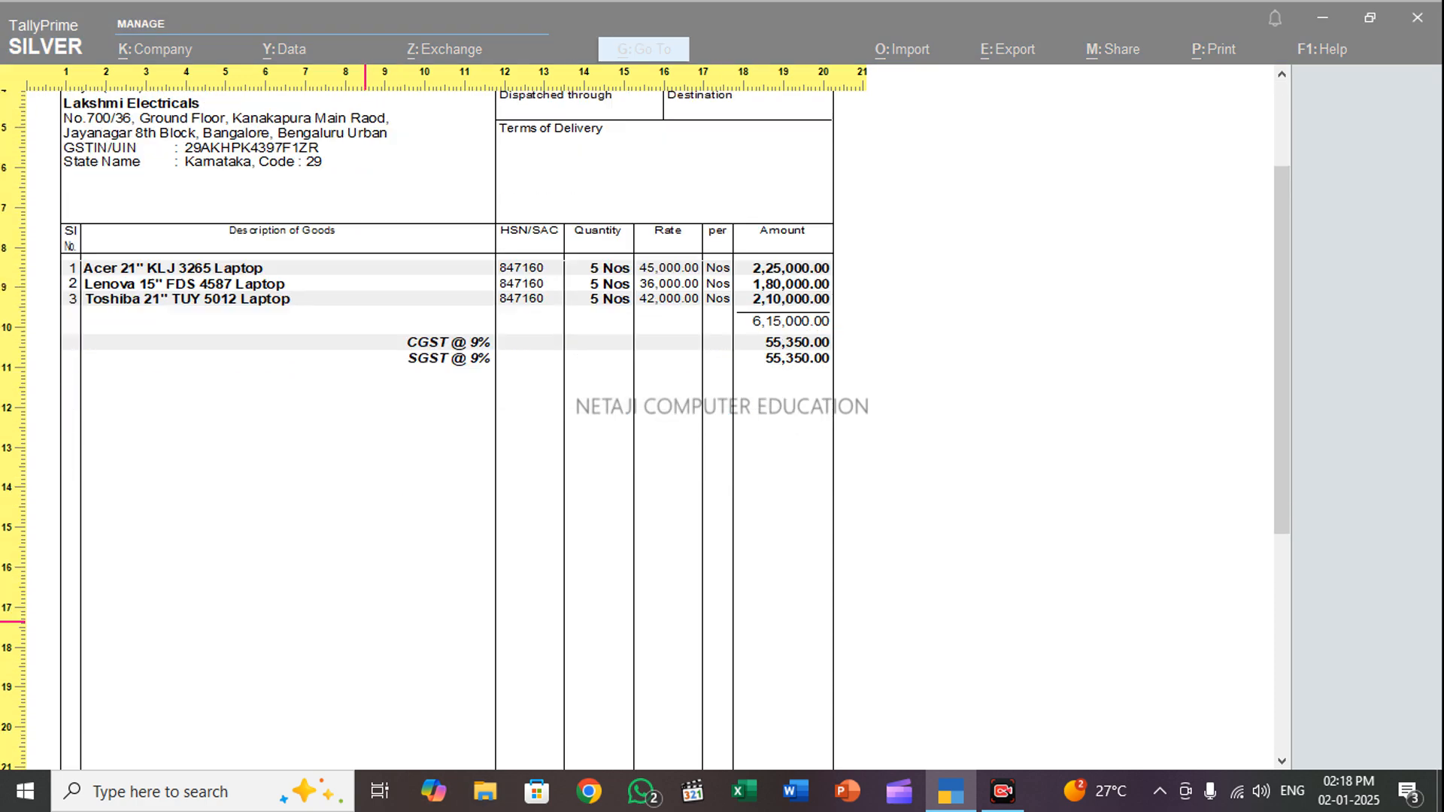
{"action": "scroll", "scroll_direction": "down", "scroll_amount": 3}
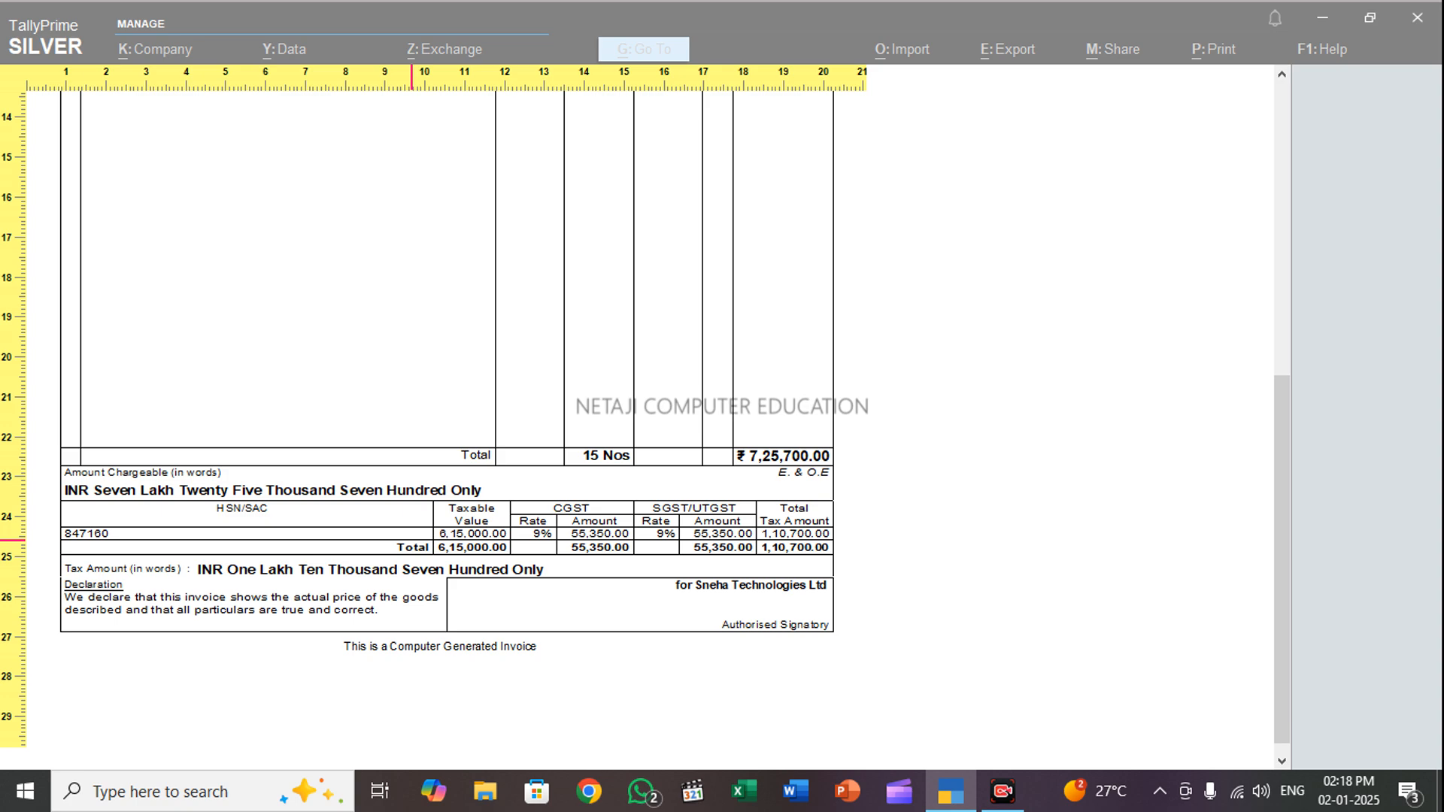
{"action": "left_click", "coordinate": [1214, 49]}
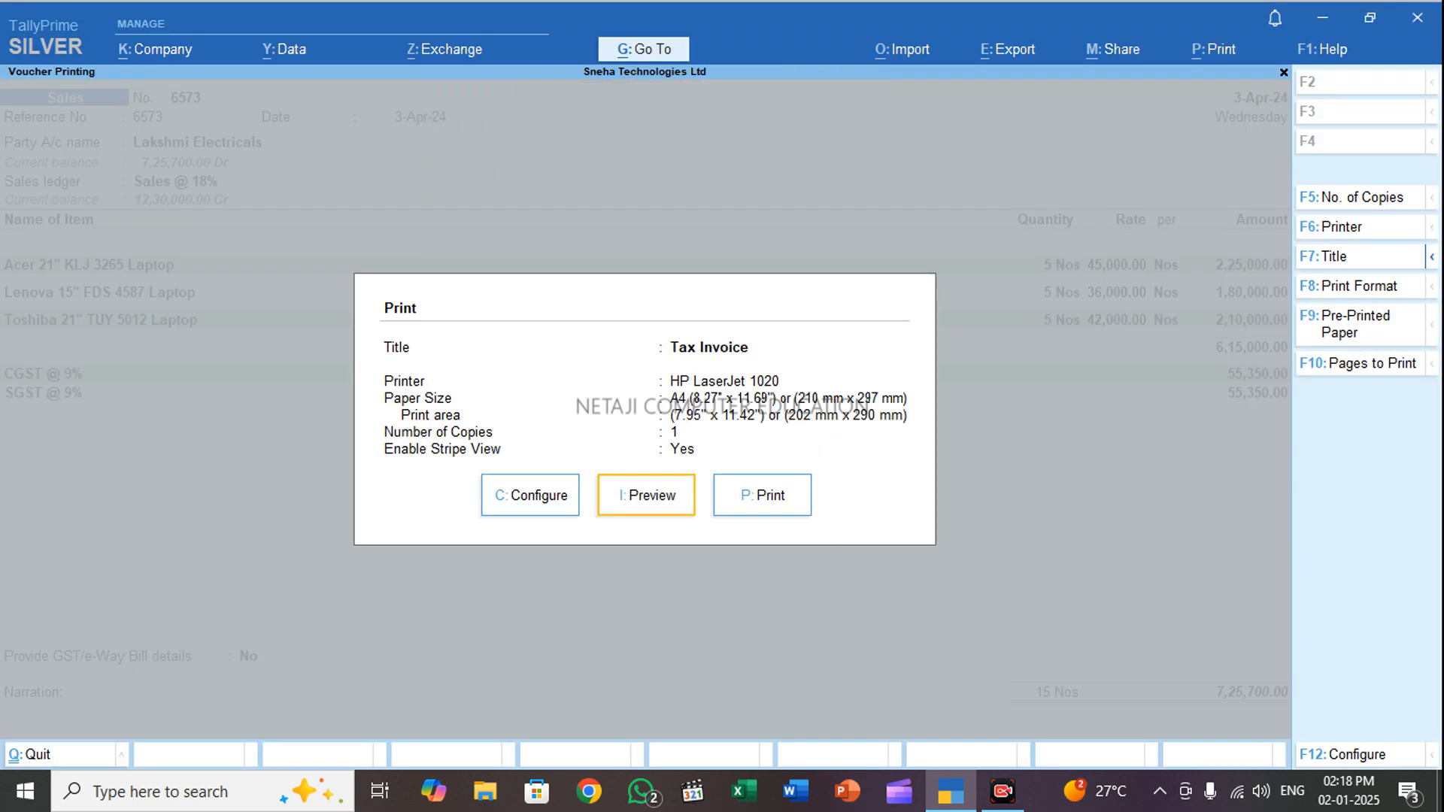
- In print configuration, set Method of Payment Request to the QR code option
{"action": "left_click", "coordinate": [528, 495]}
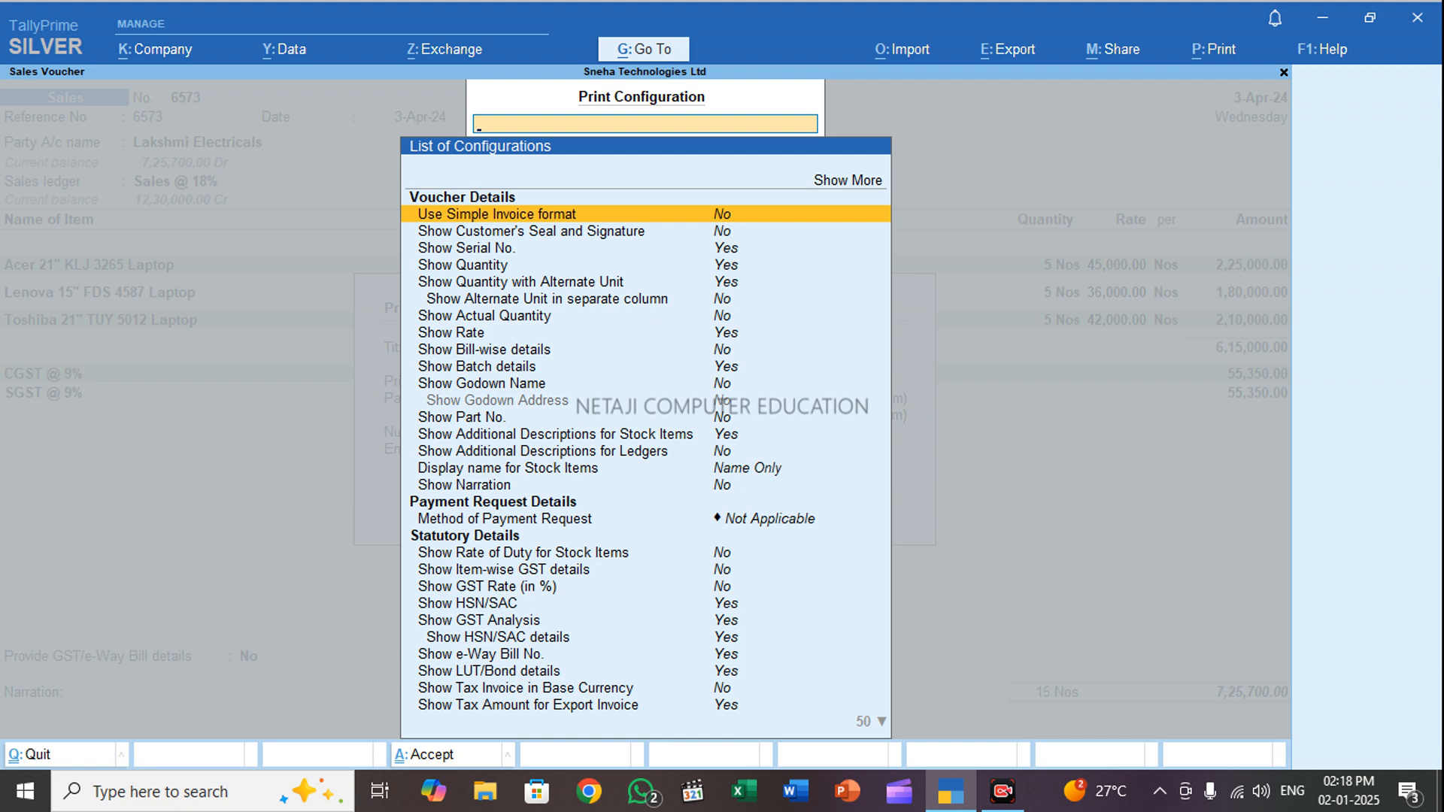
{"action": "key", "text": "down"}
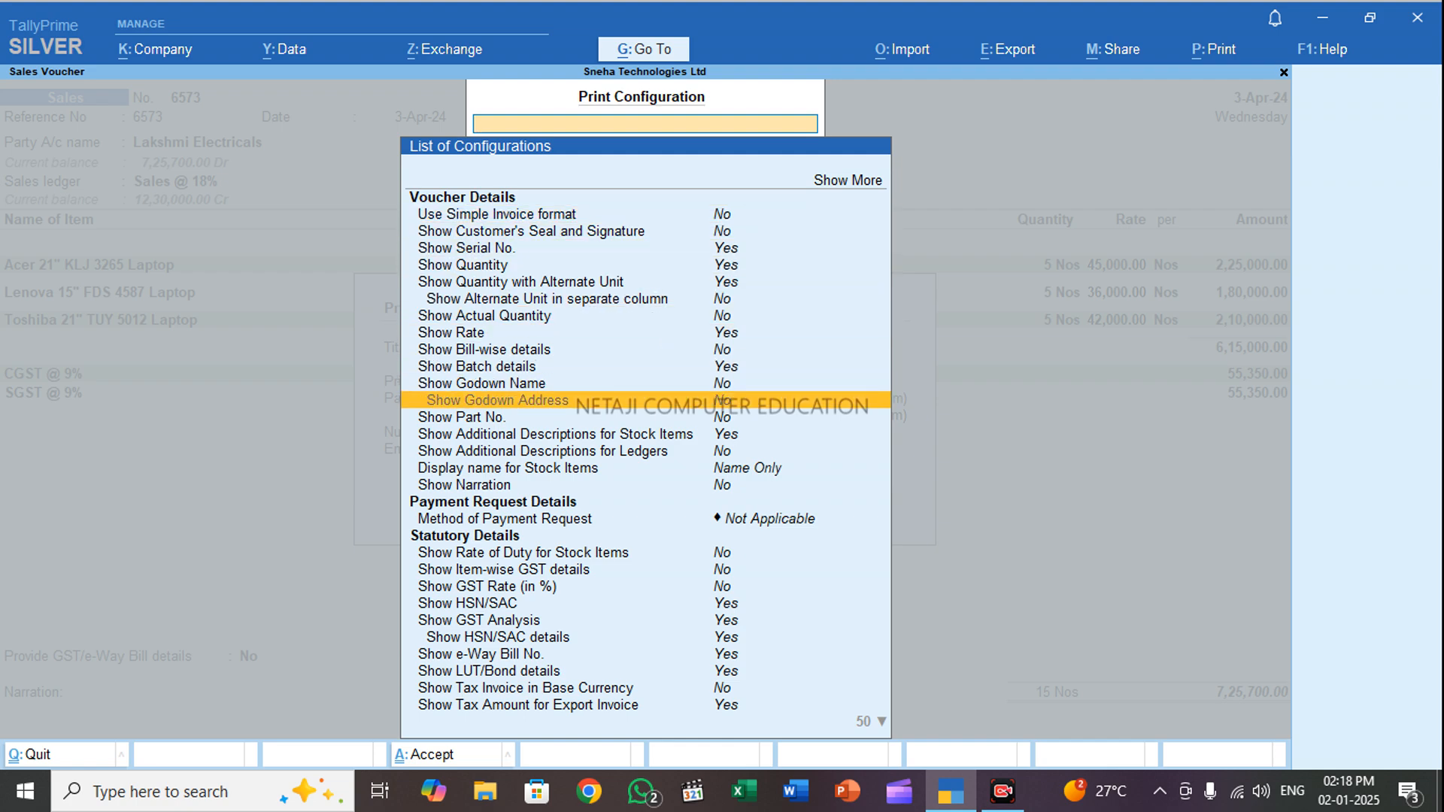
{"action": "key", "text": "down"}
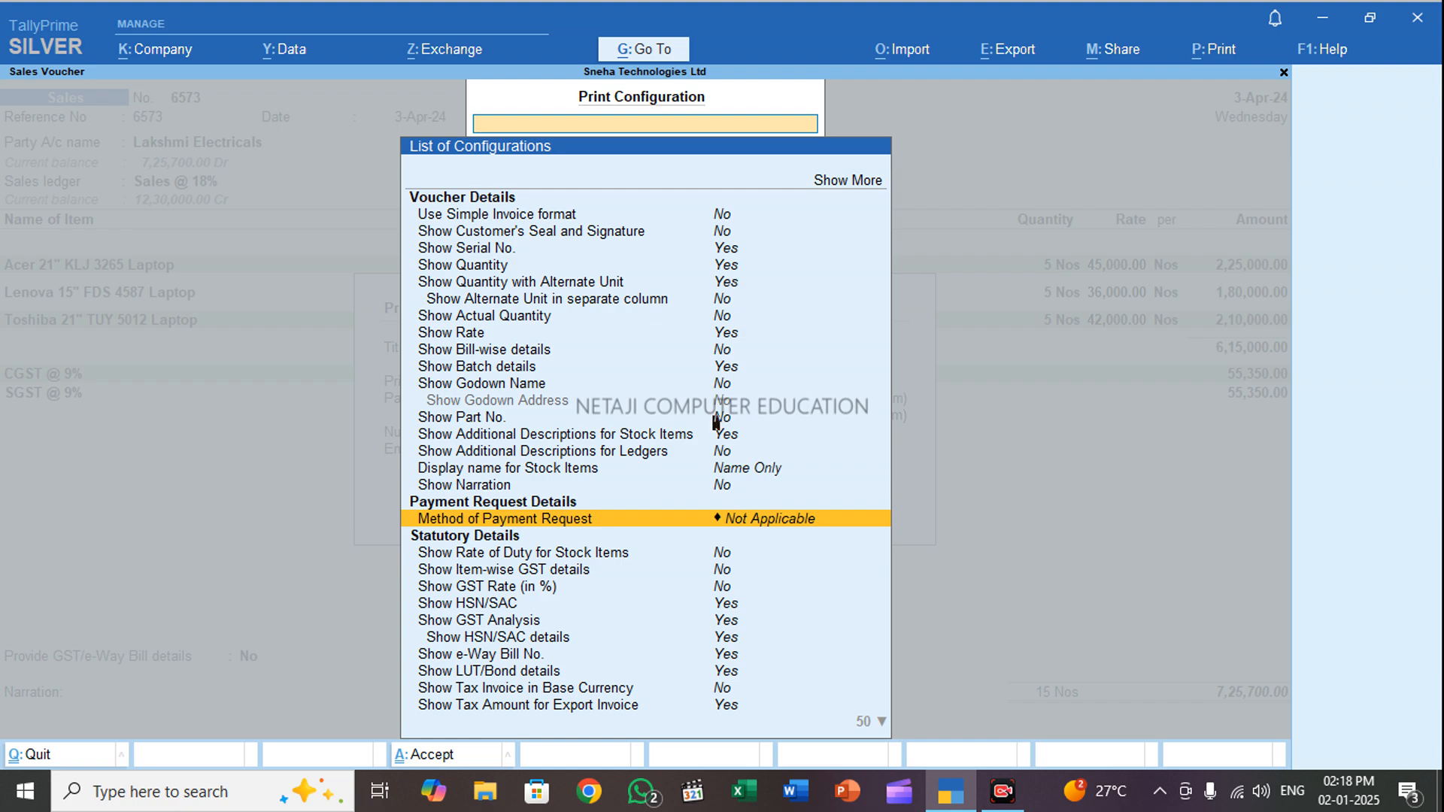
{"action": "left_click", "coordinate": [504, 518]}
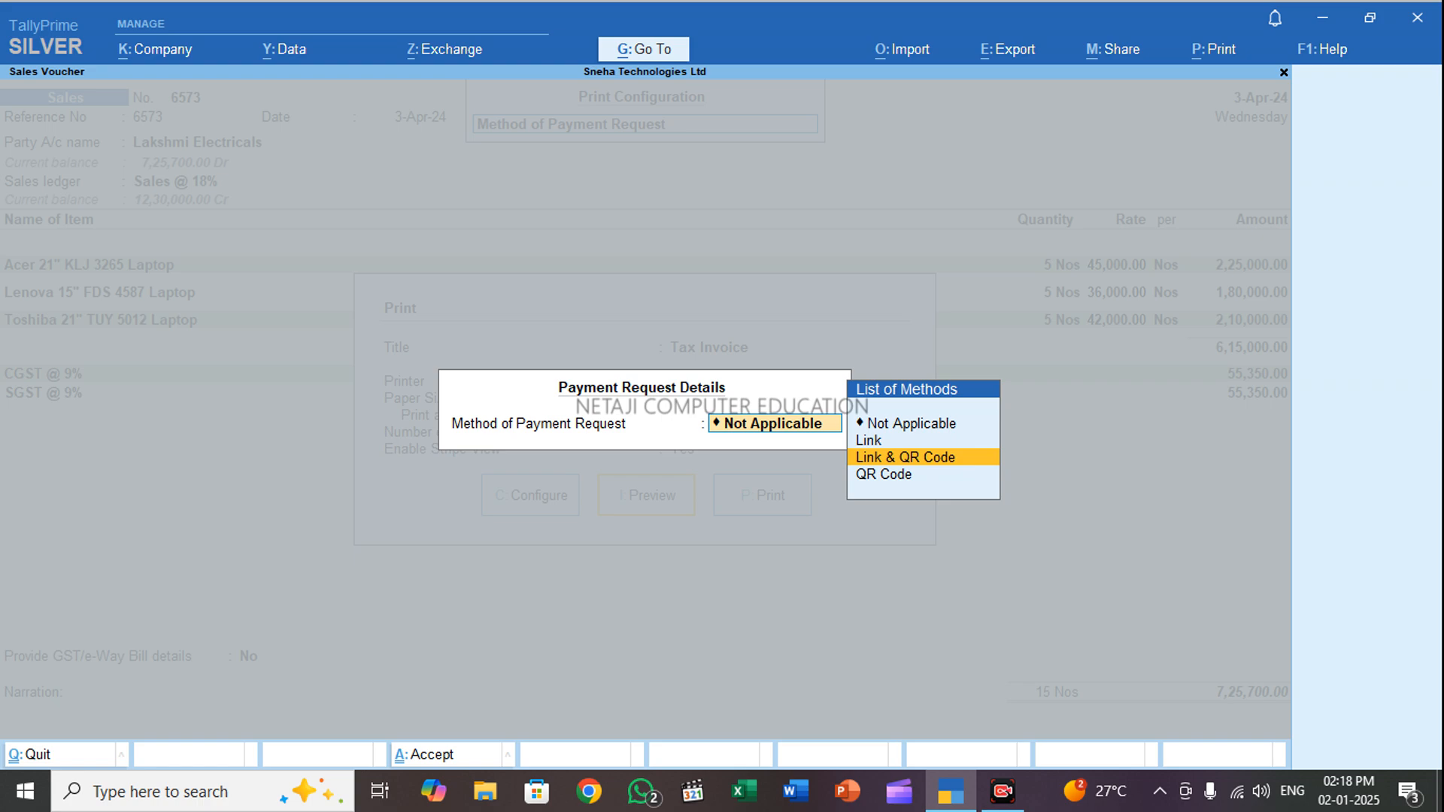
{"action": "left_click", "coordinate": [883, 474]}
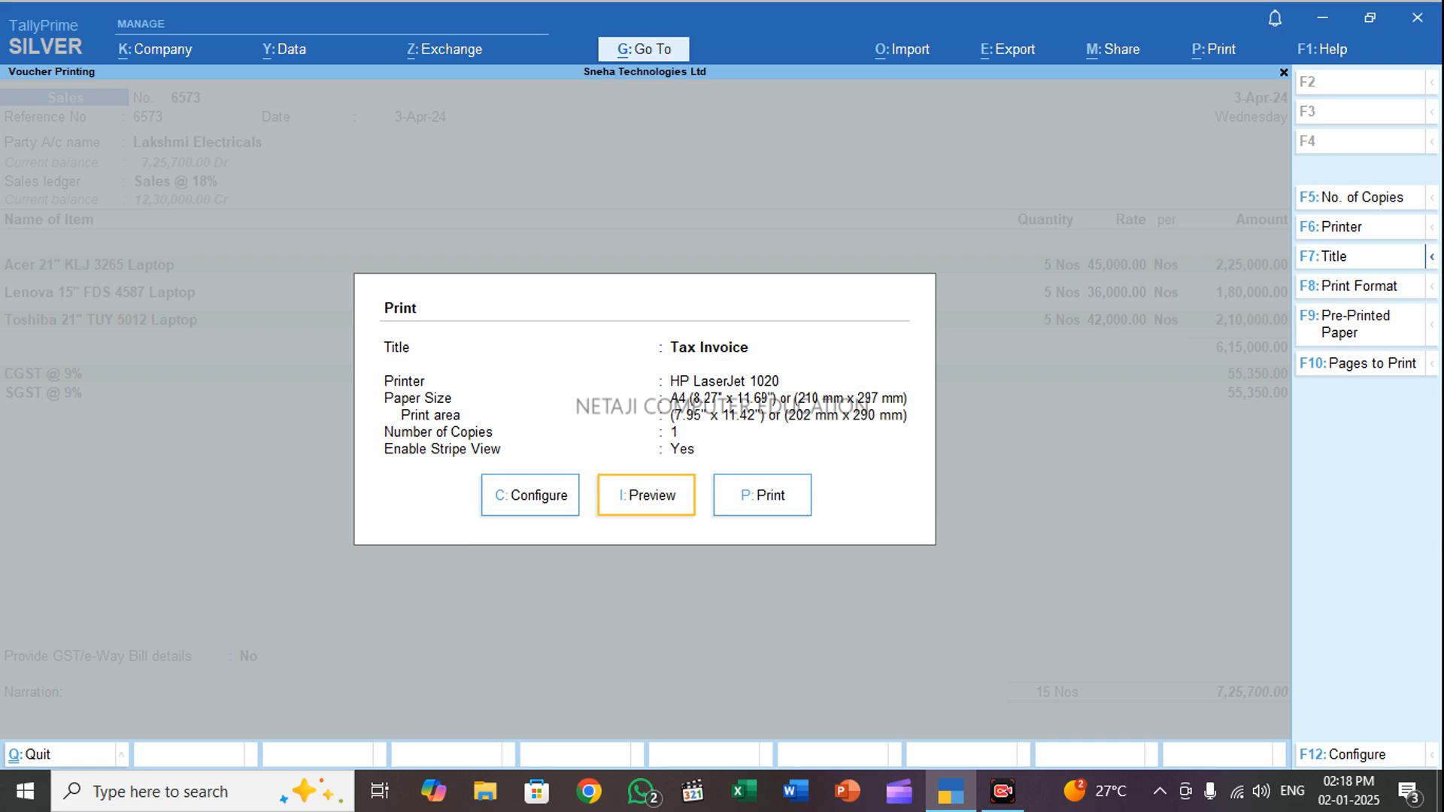
- Preview and zoom the Lakshmi Electricals invoice, scrolling to the QR code beside the HSN/SAC summary
{"action": "left_click", "coordinate": [645, 495]}
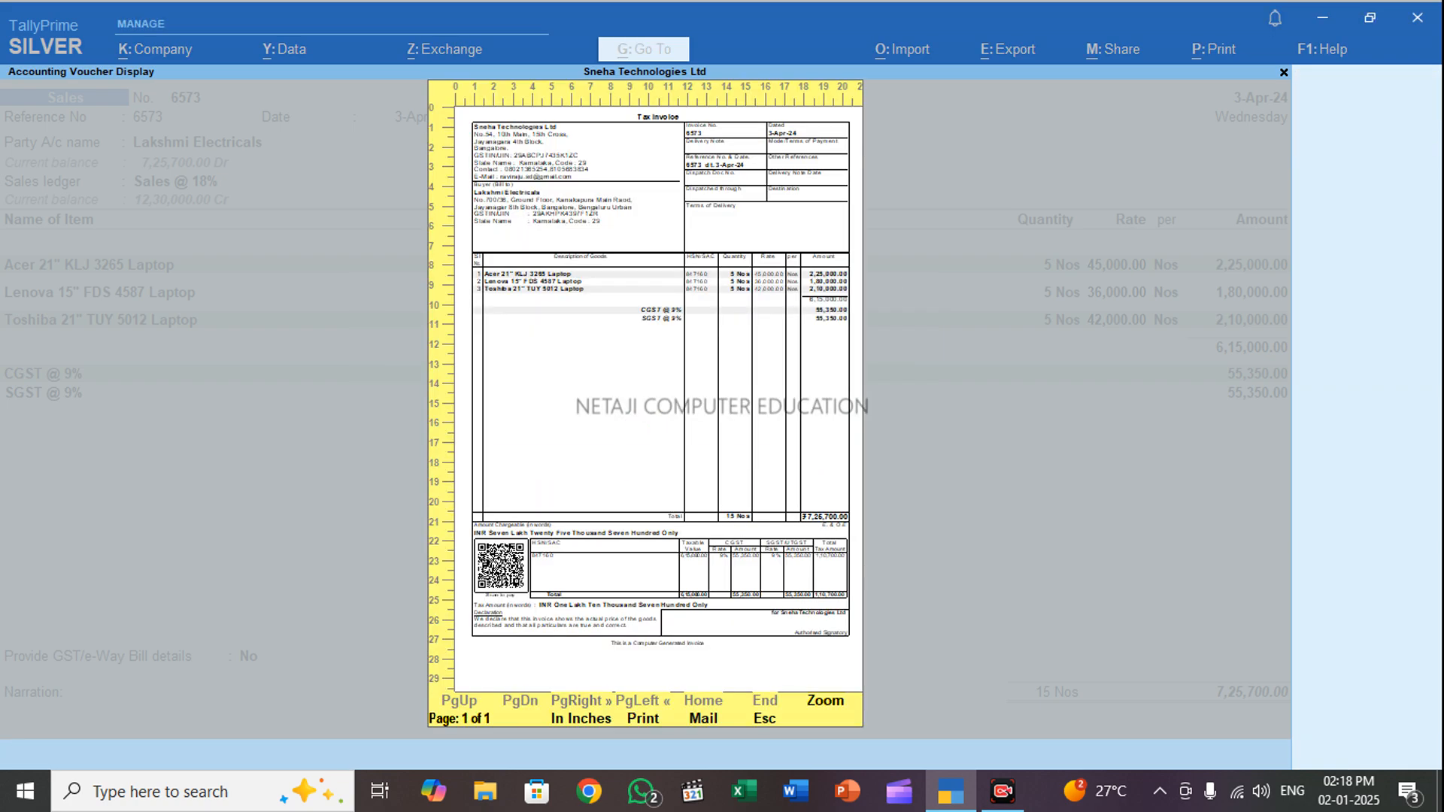
{"action": "left_click", "coordinate": [823, 701]}
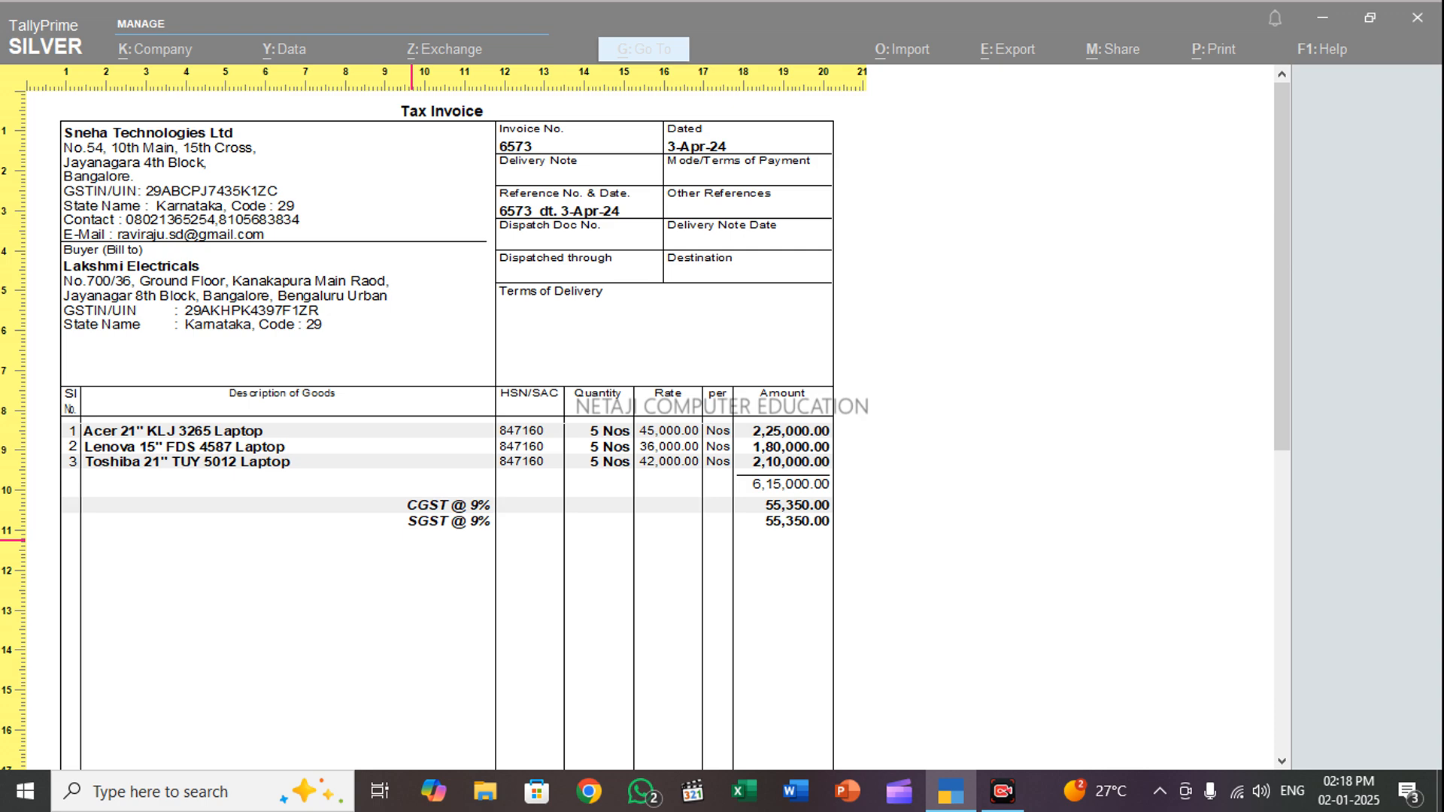
{"action": "scroll", "scroll_direction": "down", "scroll_amount": 3}
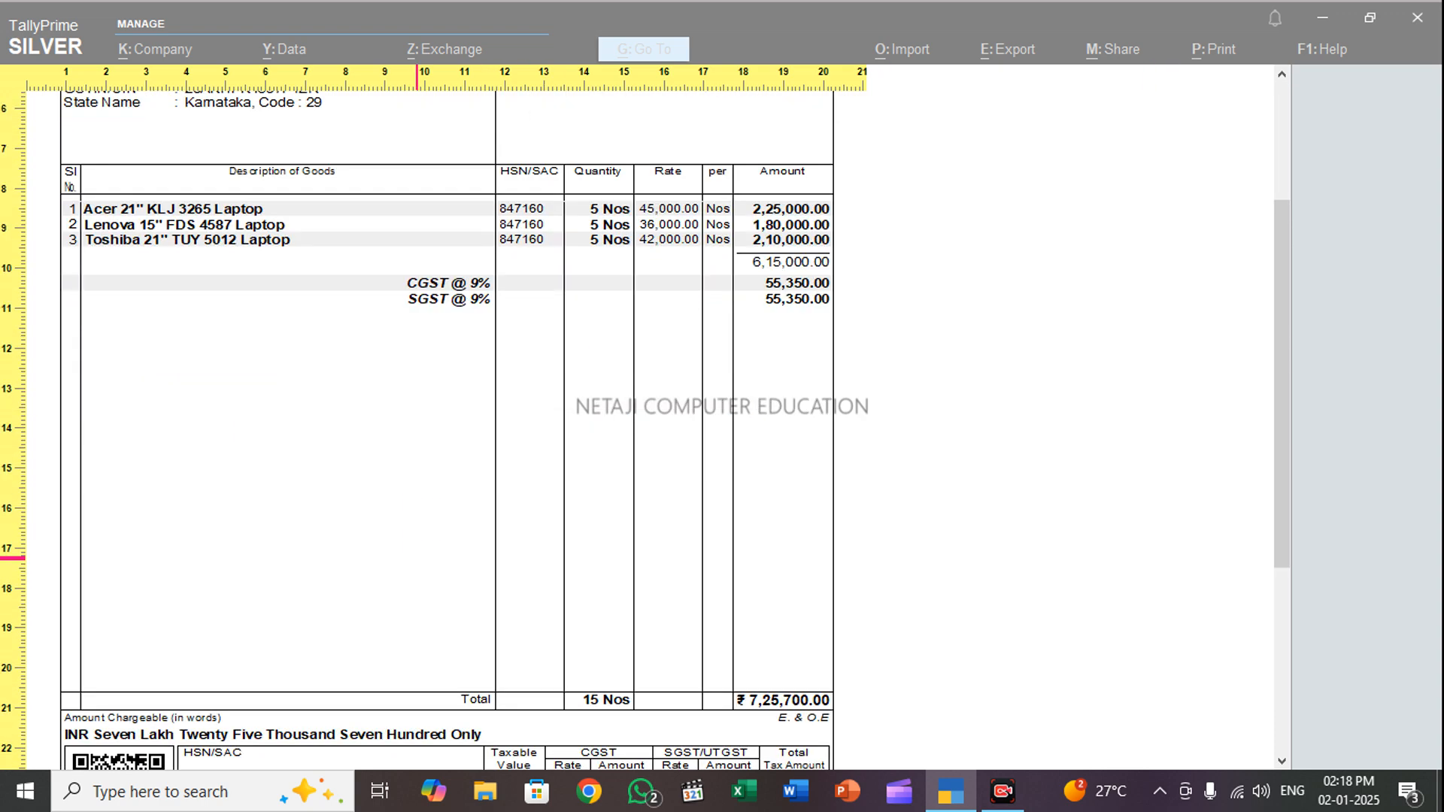
{"action": "scroll", "scroll_direction": "down", "scroll_amount": 3}
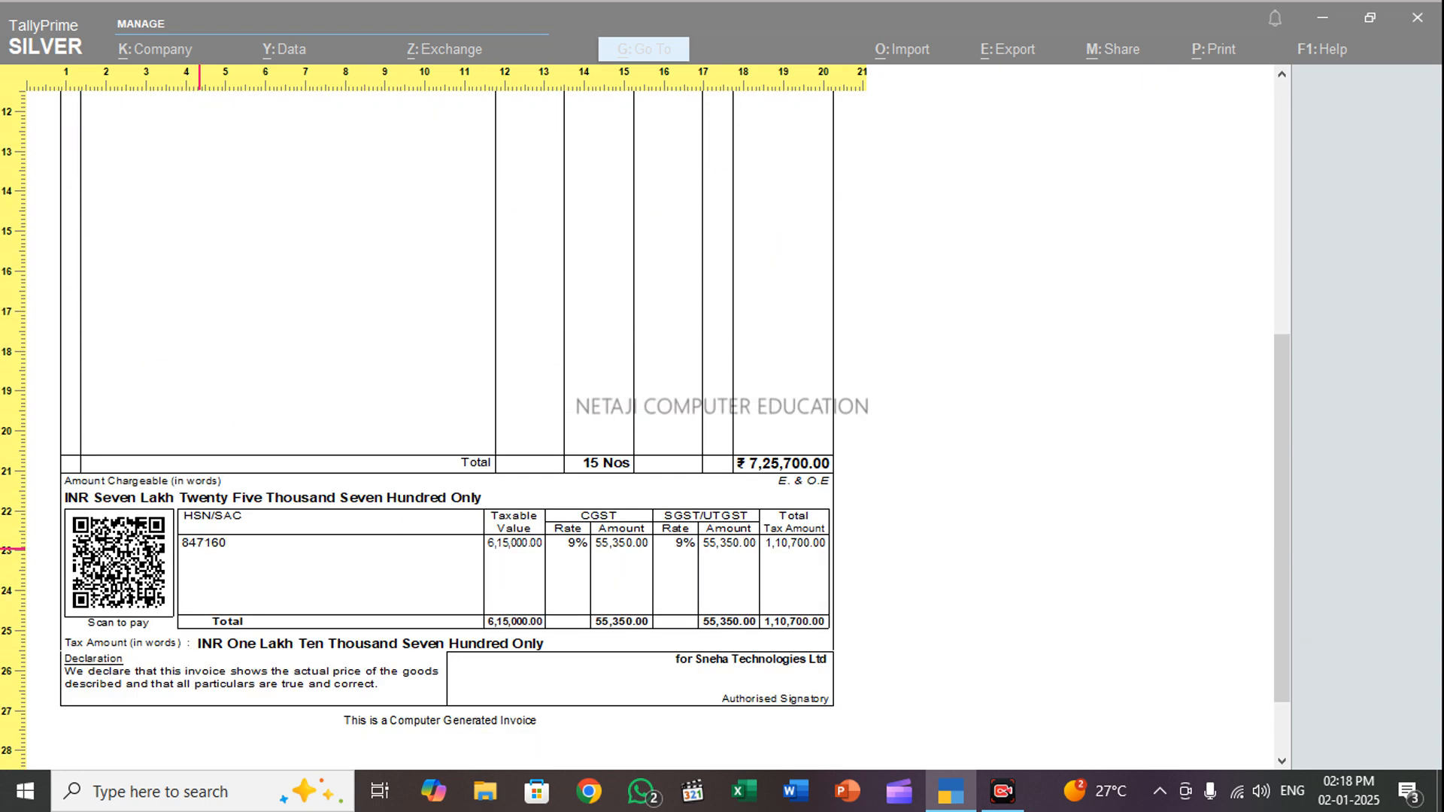